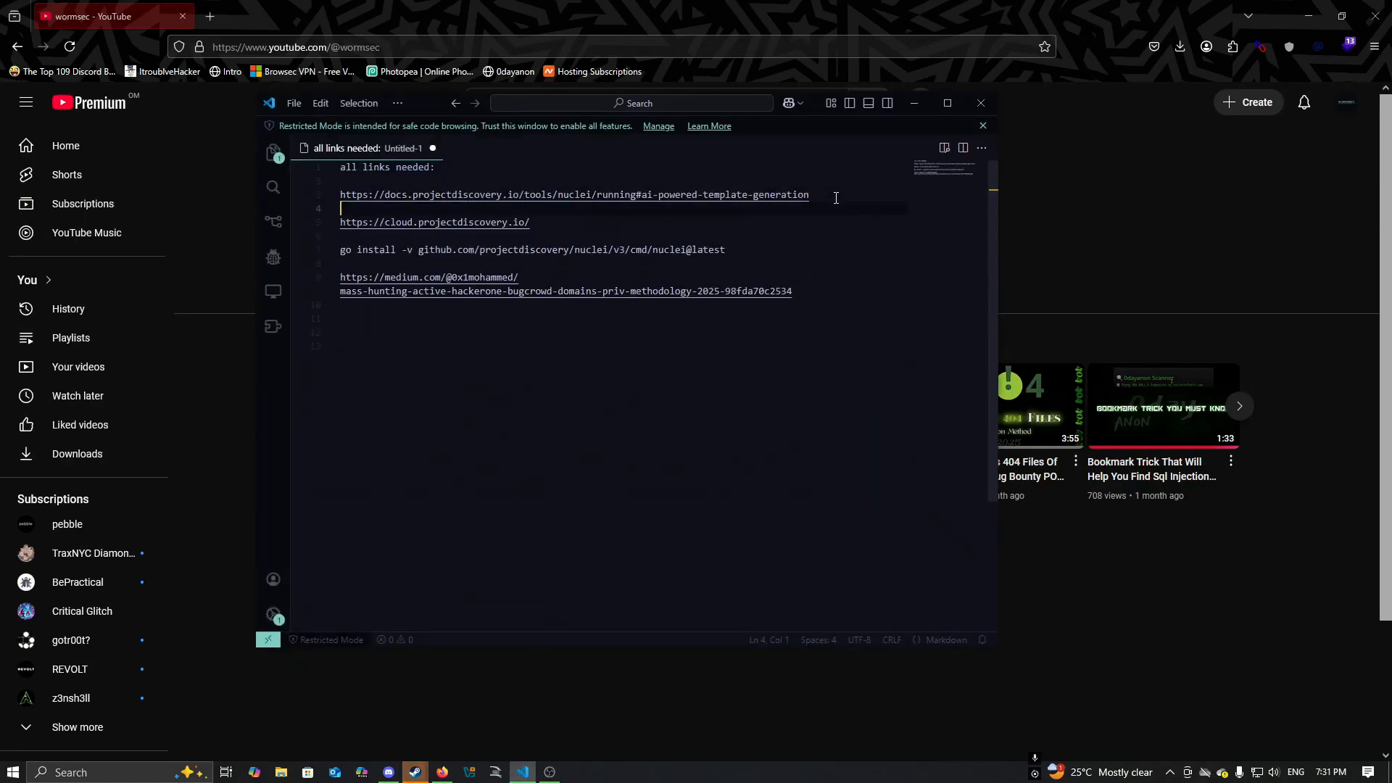
# Step: Open the Nuclei AI template generation docs, check the API key prerequisite, and open cloud.projectdiscovery.io
pyautogui.click(573, 195)
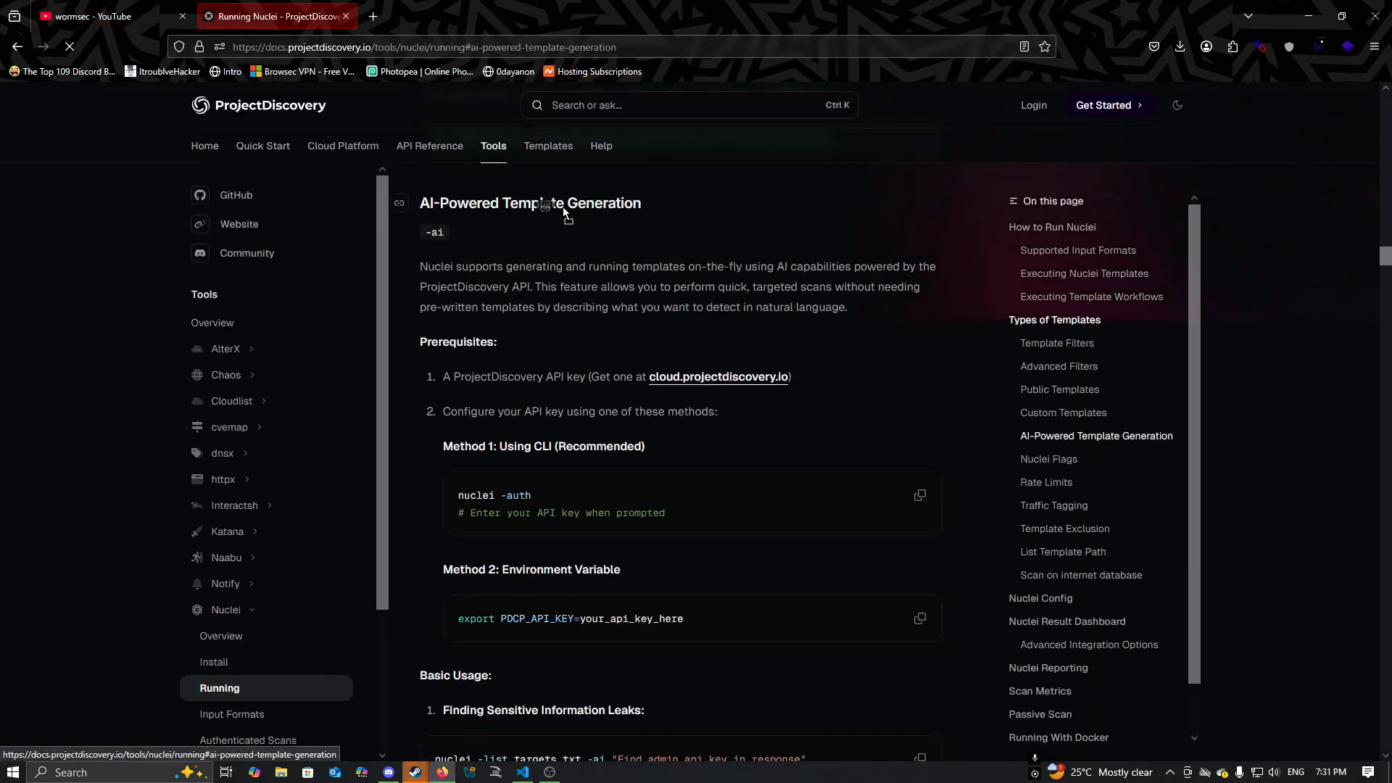
pyautogui.doubleClick(493, 495)
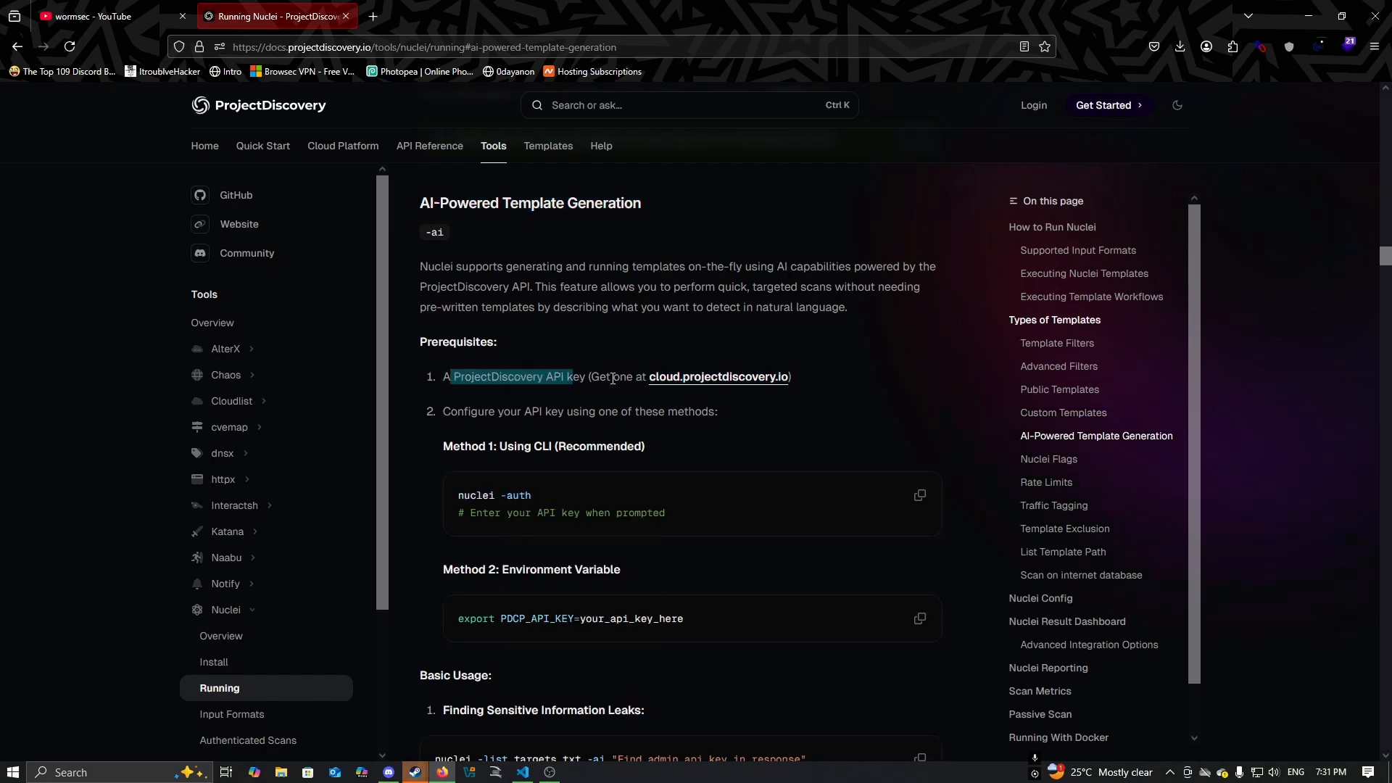
pyautogui.click(716, 376)
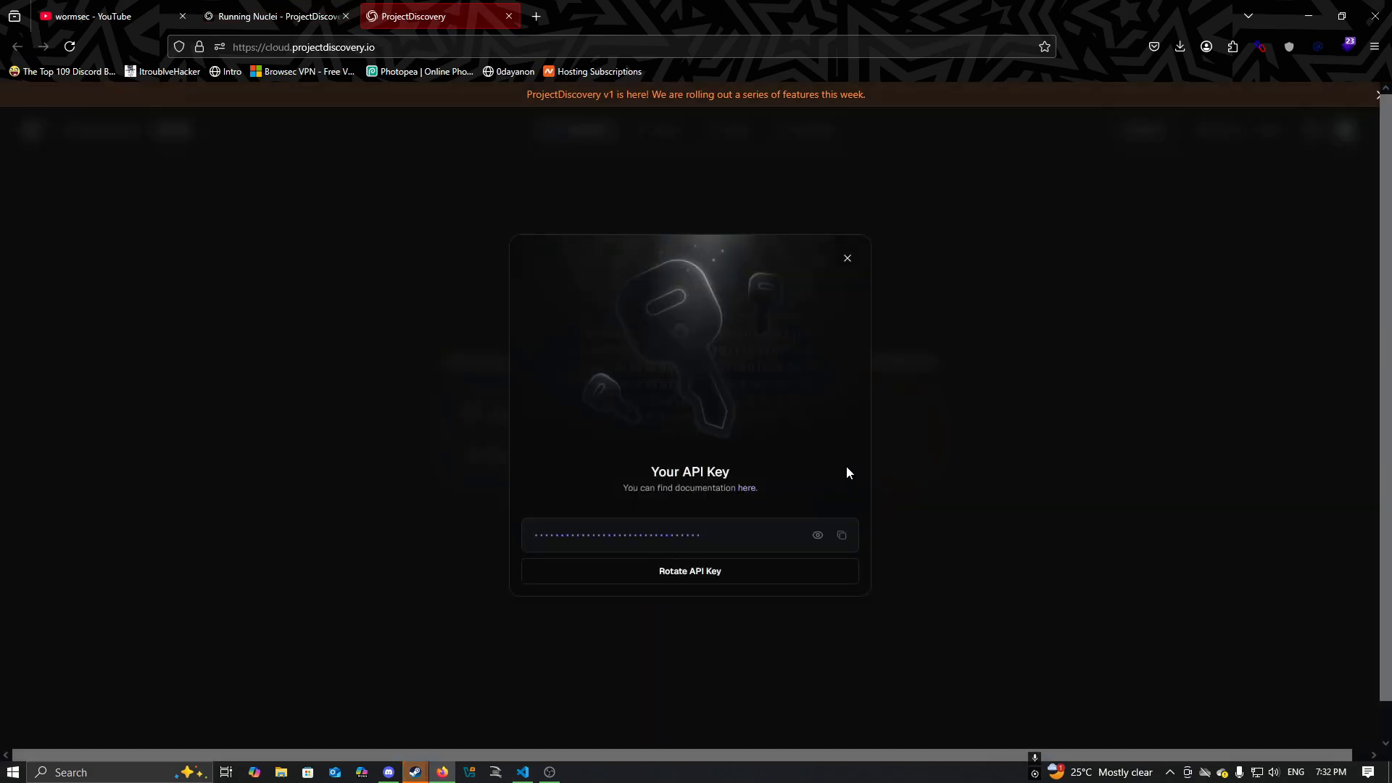
pyautogui.click(276, 16)
pyautogui.write('nuclei -auth')
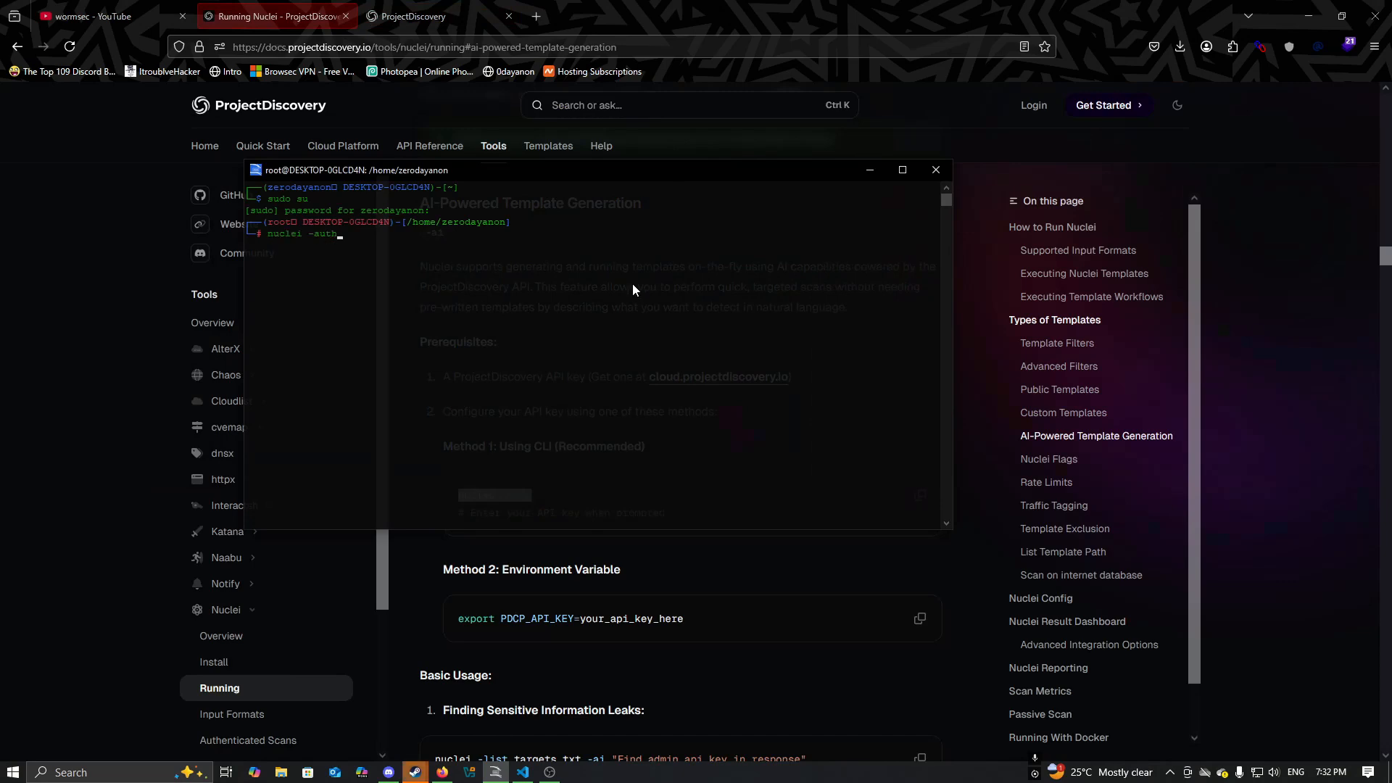
# Step: Run nuclei -auth as root to register the ProjectDiscovery API key
pyautogui.press('Return')
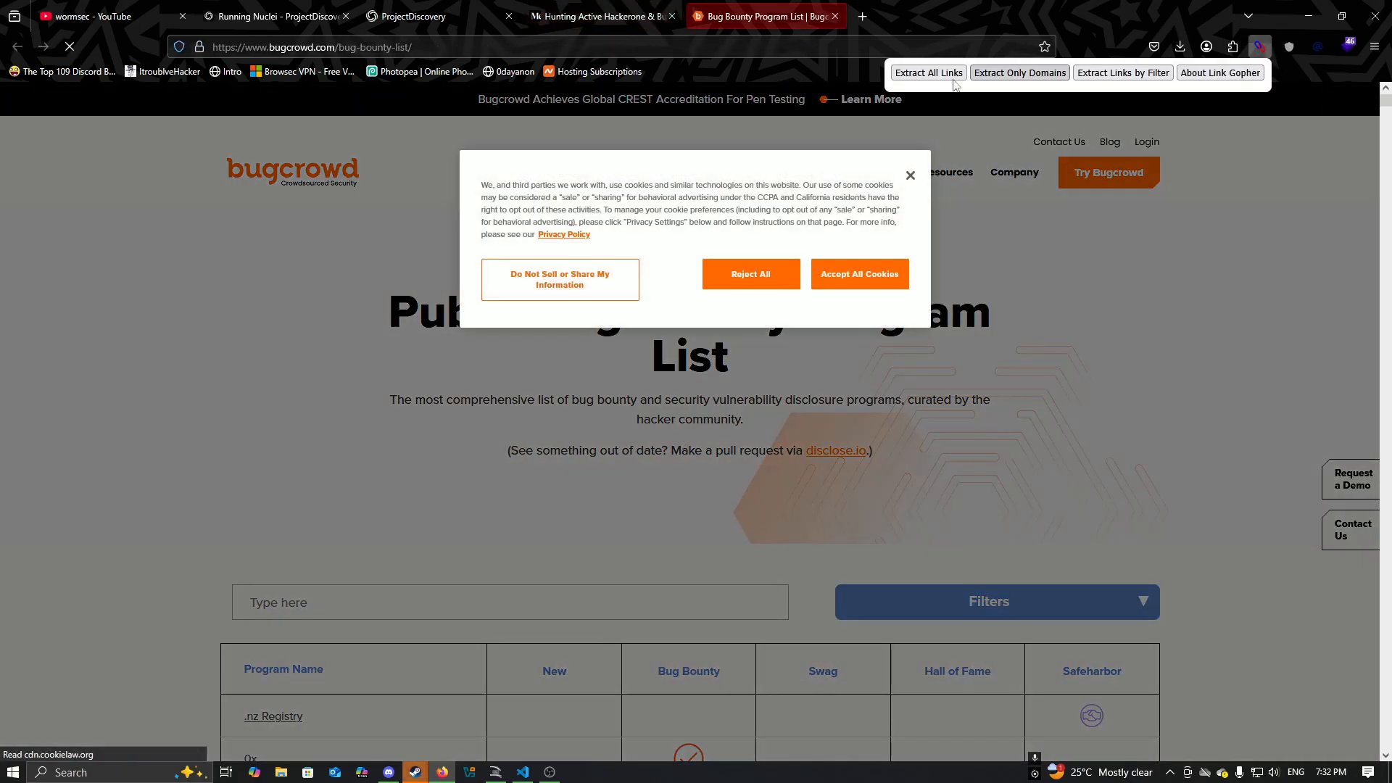
# Step: Extract only the domains from Bugcrowd's program list with Link Gopher, then return to the terminal
pyautogui.click(1018, 72)
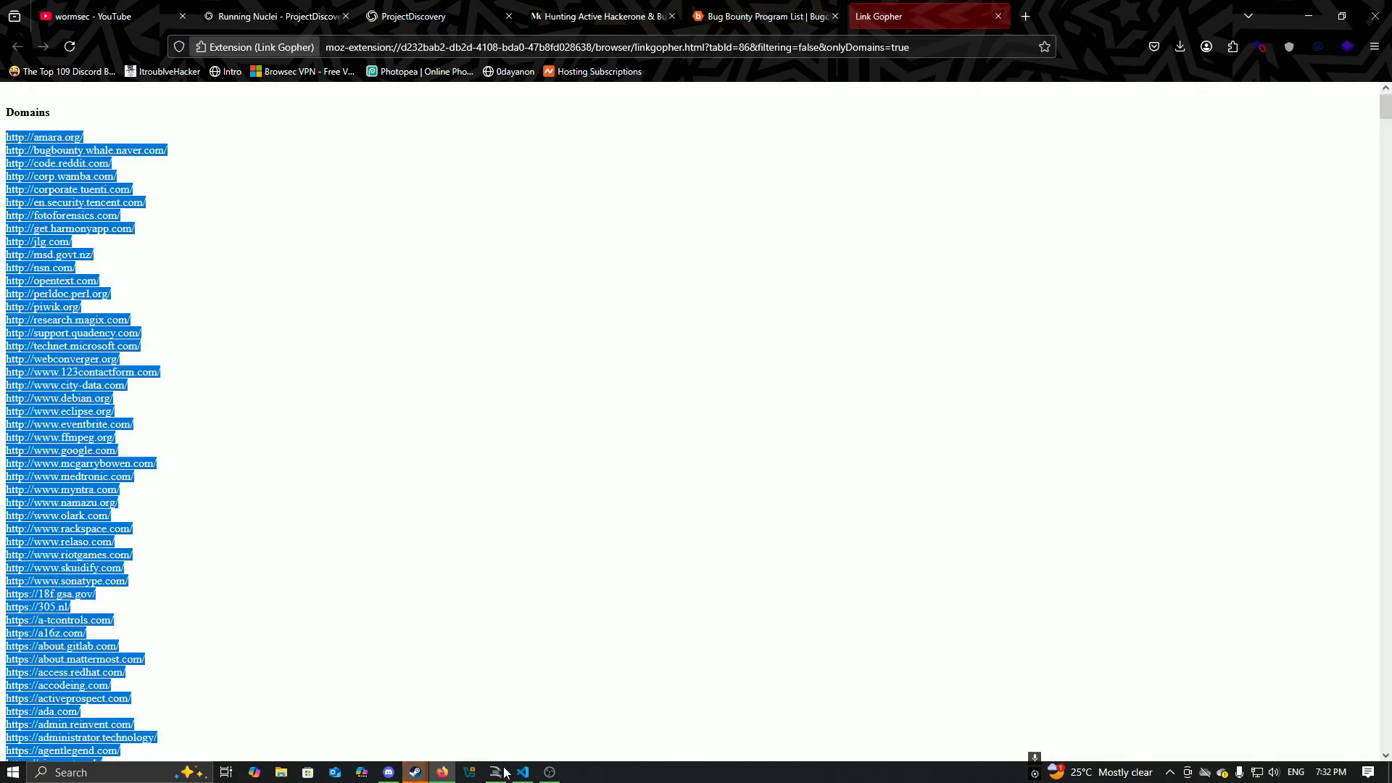
pyautogui.click(495, 771)
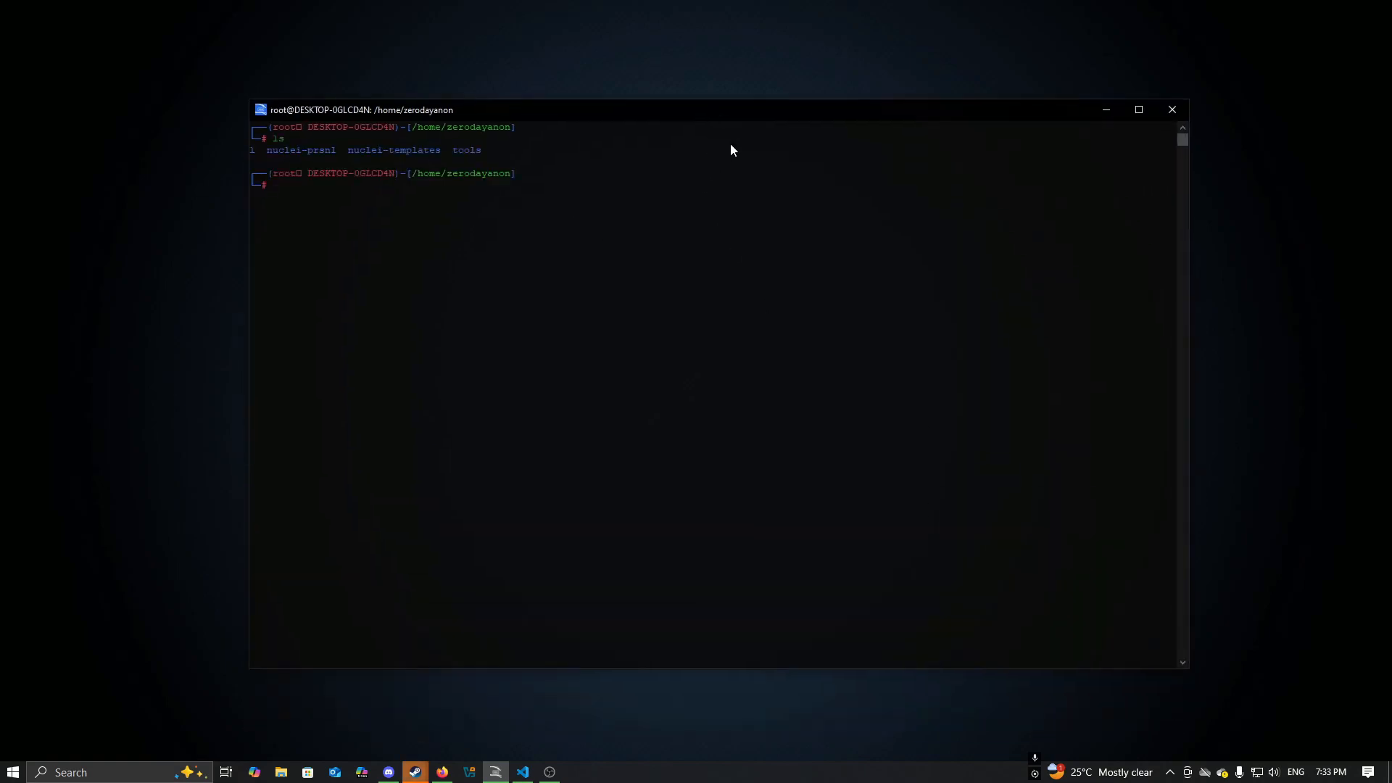
# Step: Create targets.txt, paste the extracted Bugcrowd domains into it in nano, and save
pyautogui.write('echo o > target')
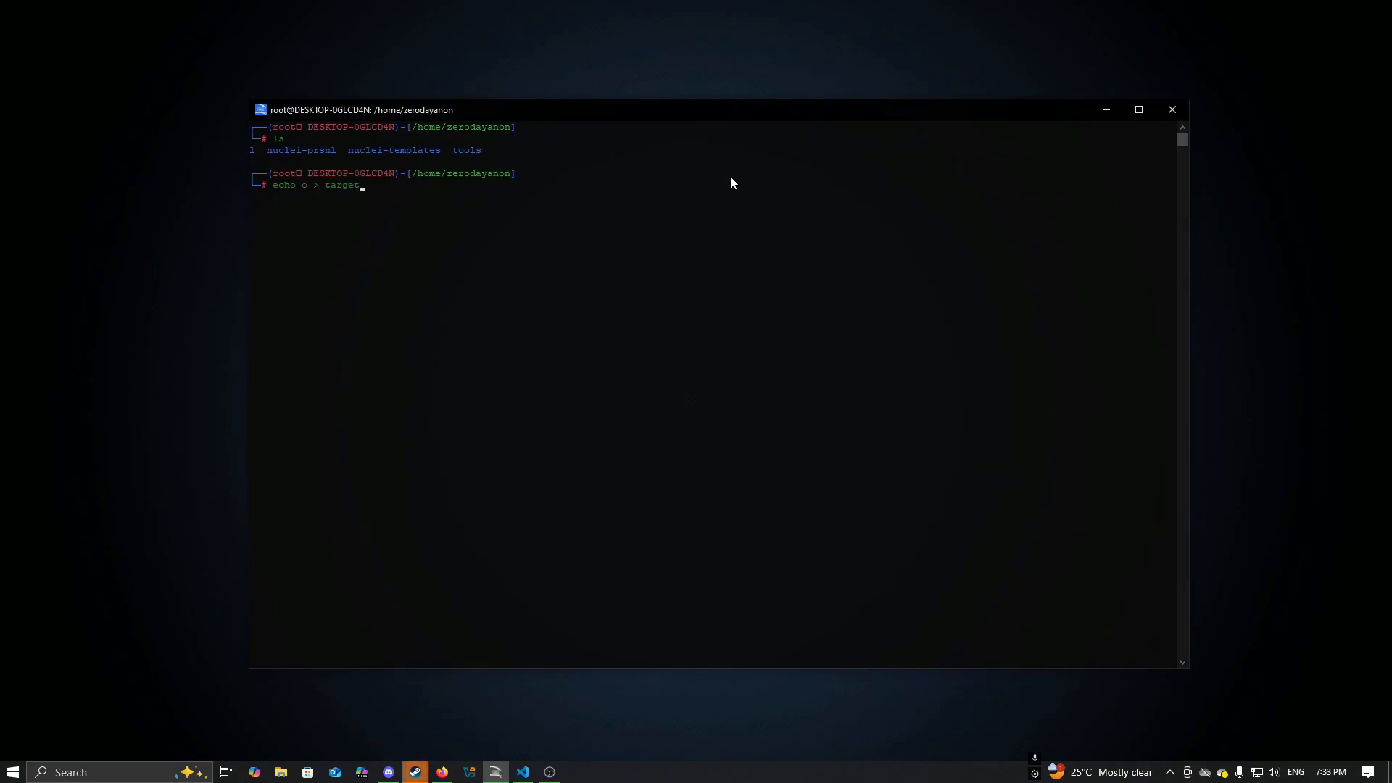
pyautogui.press('Return')
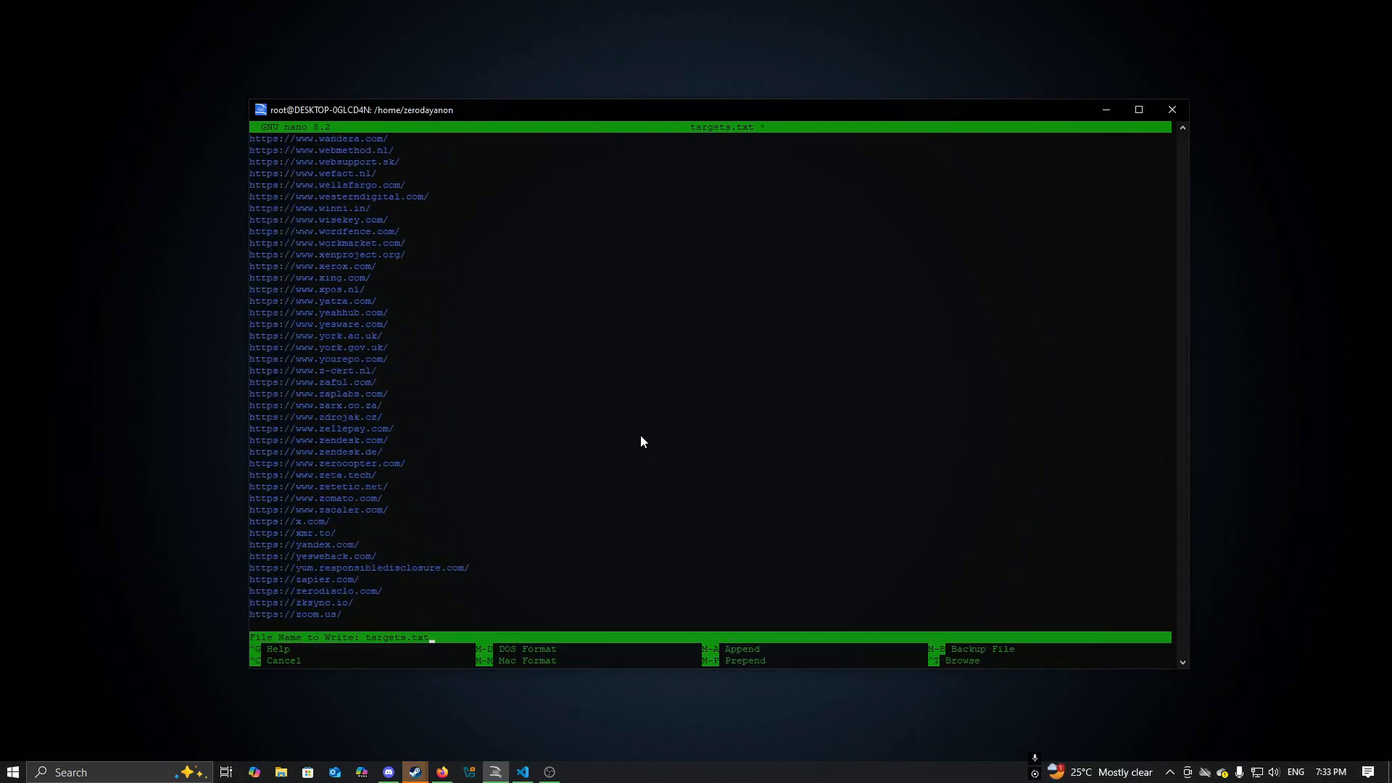
pyautogui.press('Return')
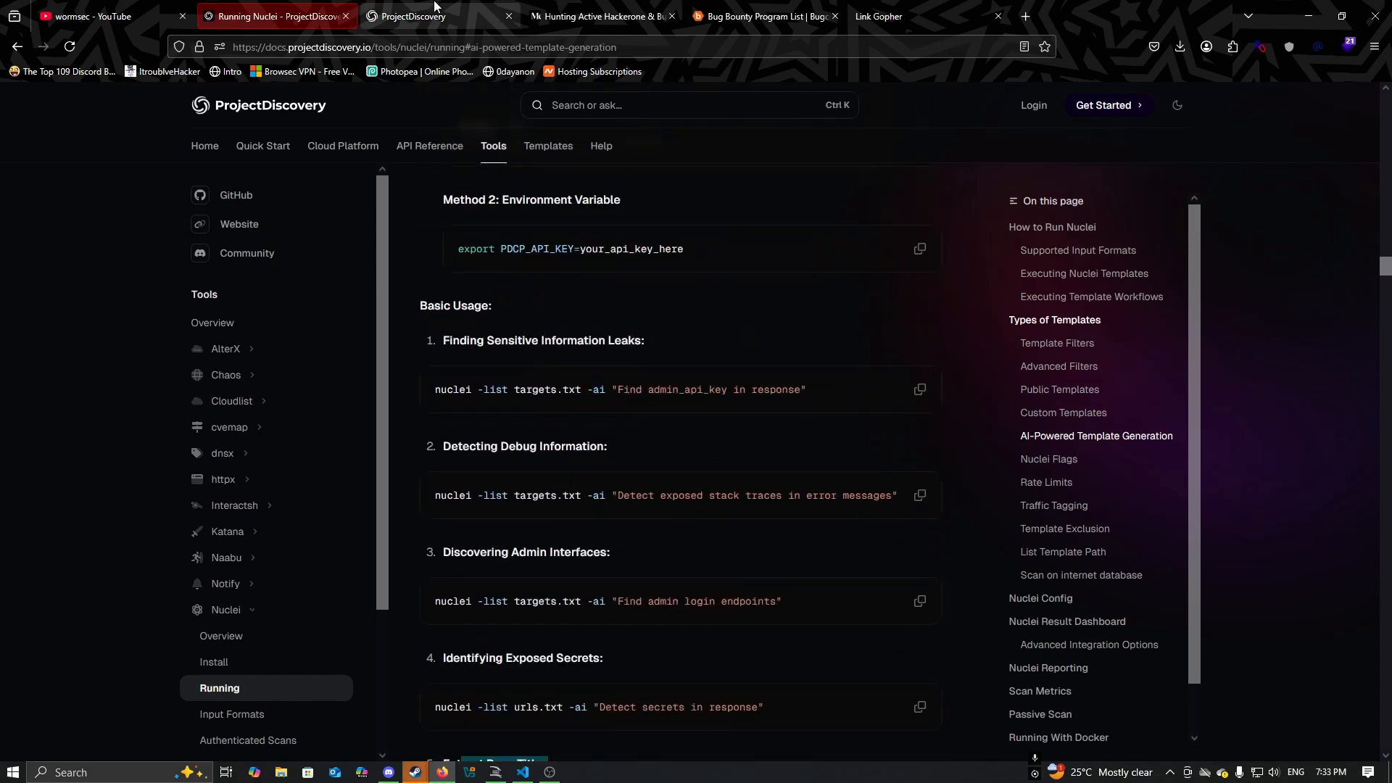
# Step: Google 'nuclei ai github filtering commands' to find the Nuclei-AI-Prompts repository
pyautogui.write('nuclei ai github')
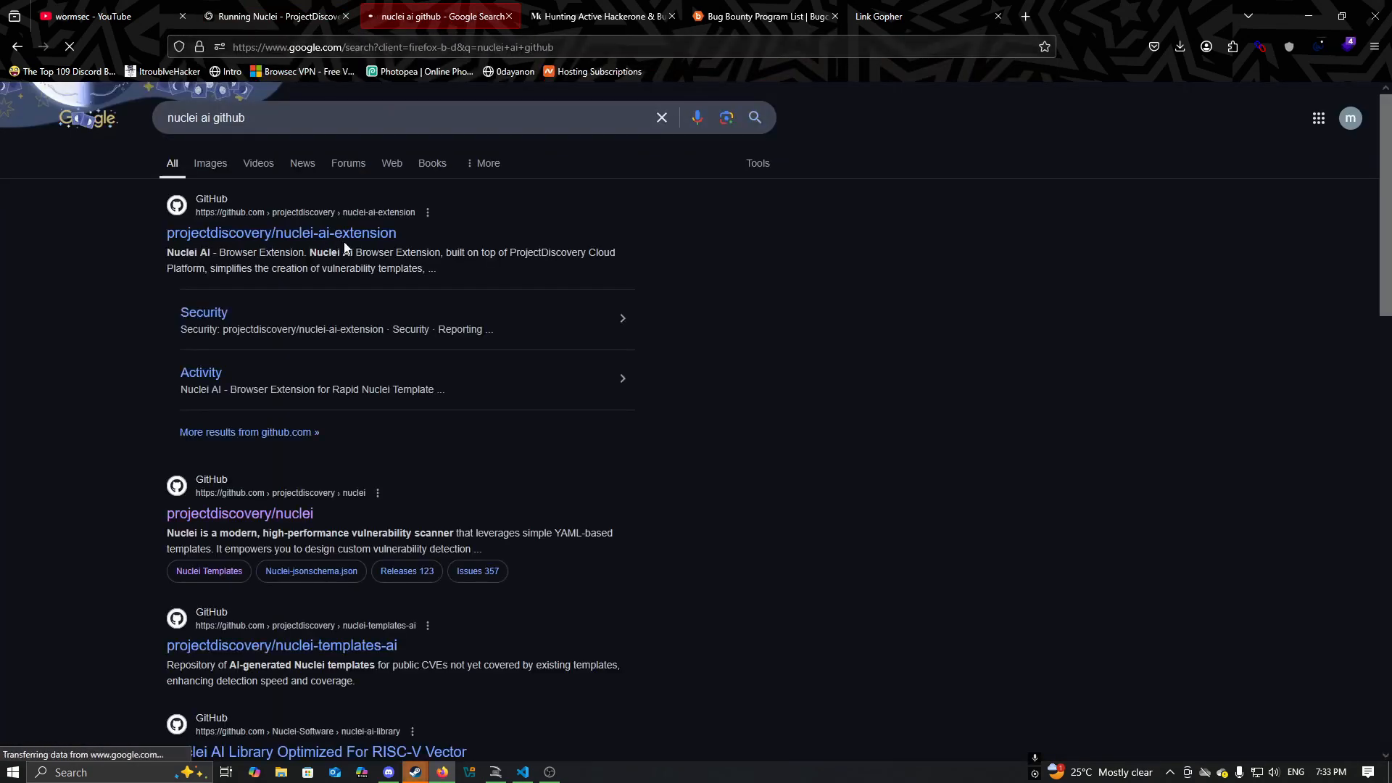
pyautogui.click(281, 232)
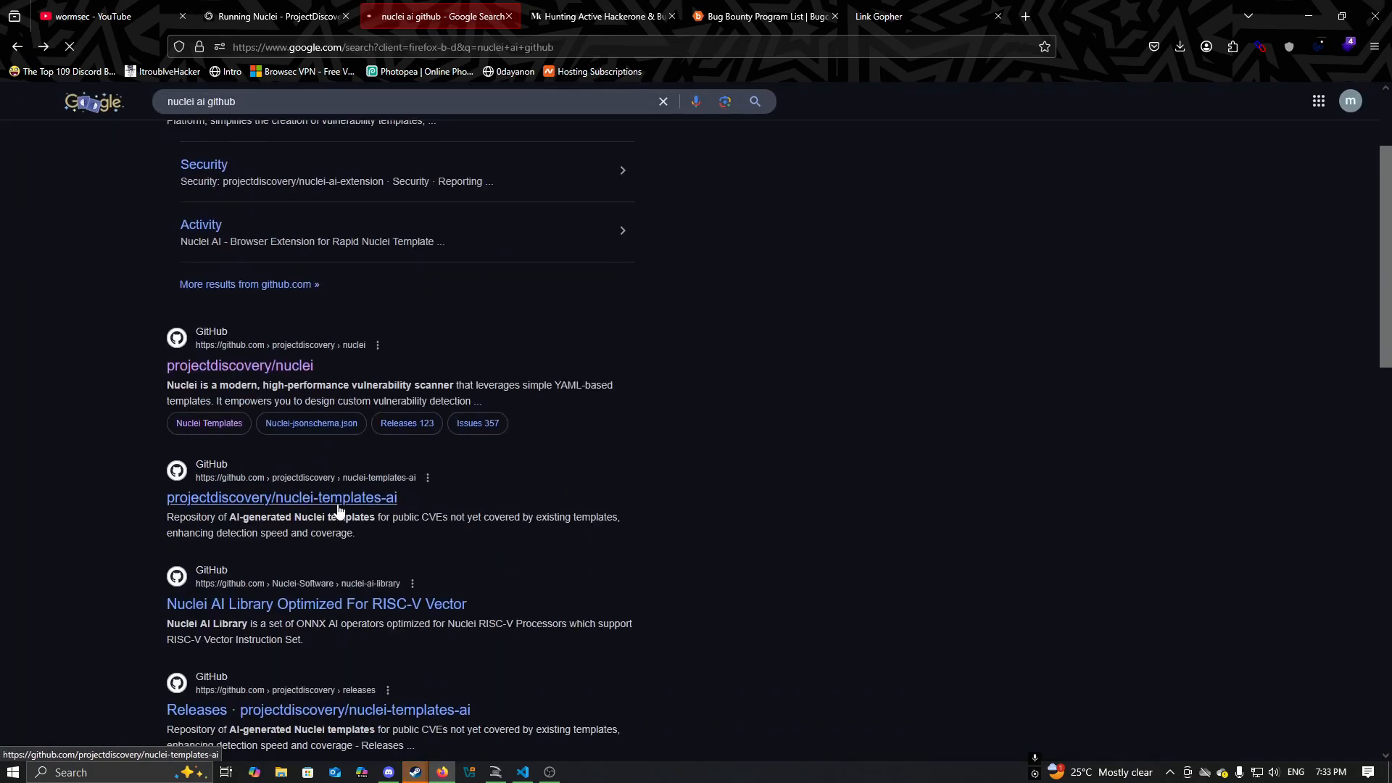
pyautogui.click(282, 497)
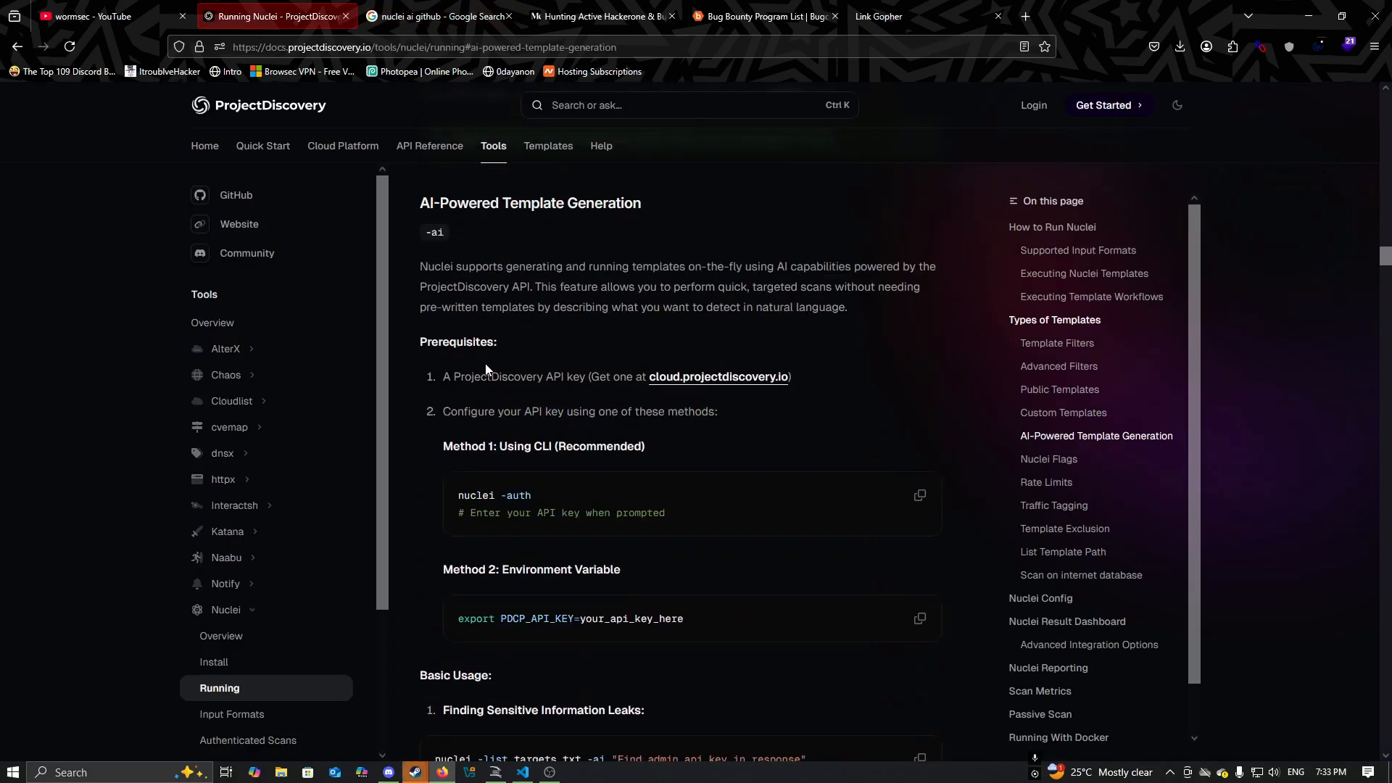
pyautogui.click(435, 16)
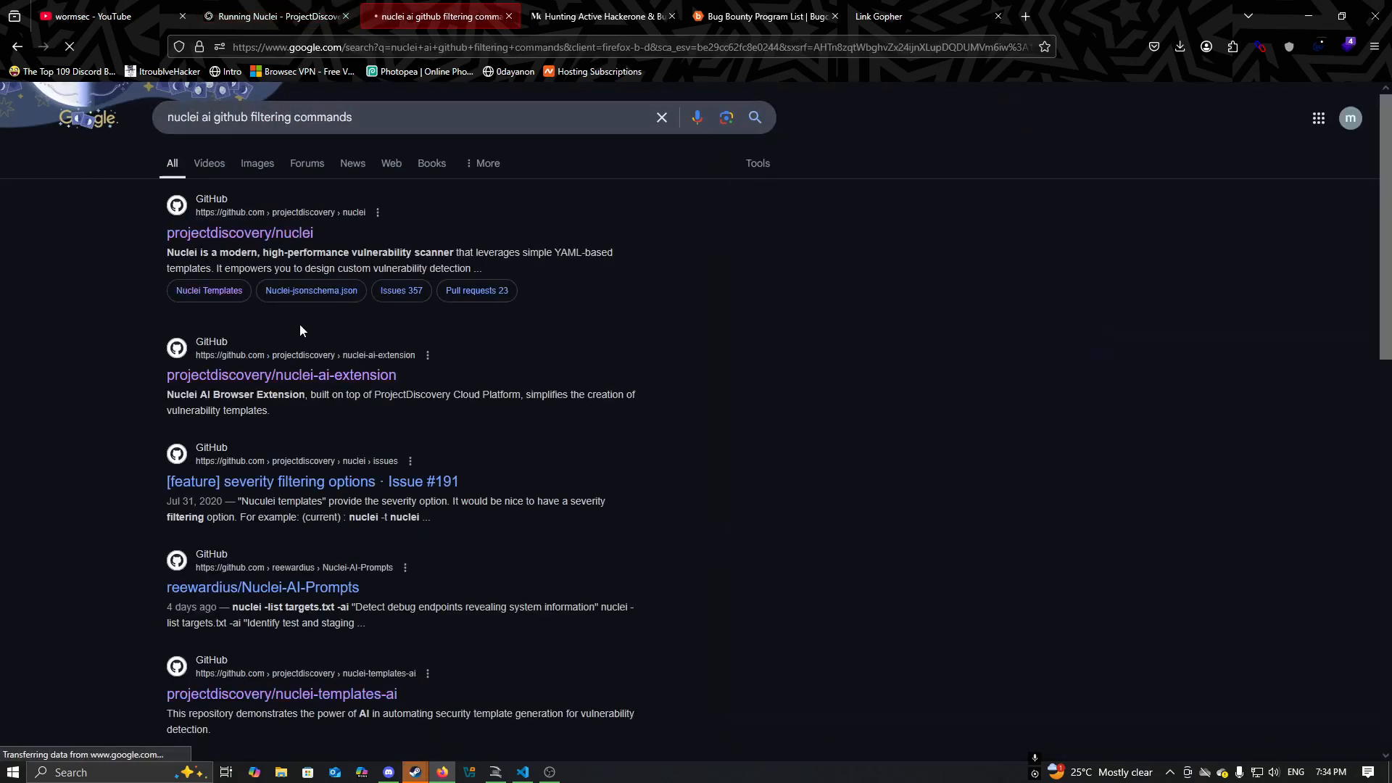
# Step: Run the README's Low Hanging Fruits HTML-comment secrets prompt against targets.txt in Nuclei
pyautogui.click(261, 587)
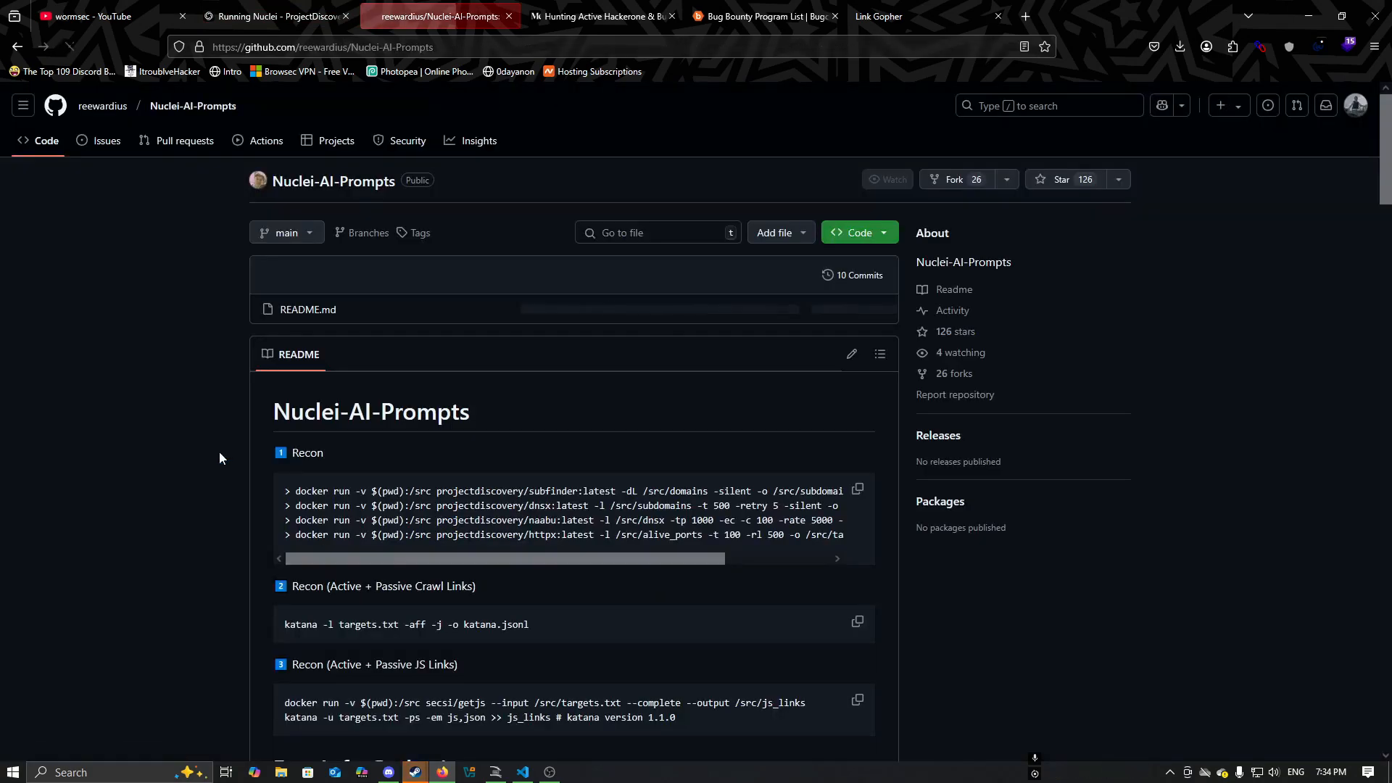
pyautogui.scroll(-3)
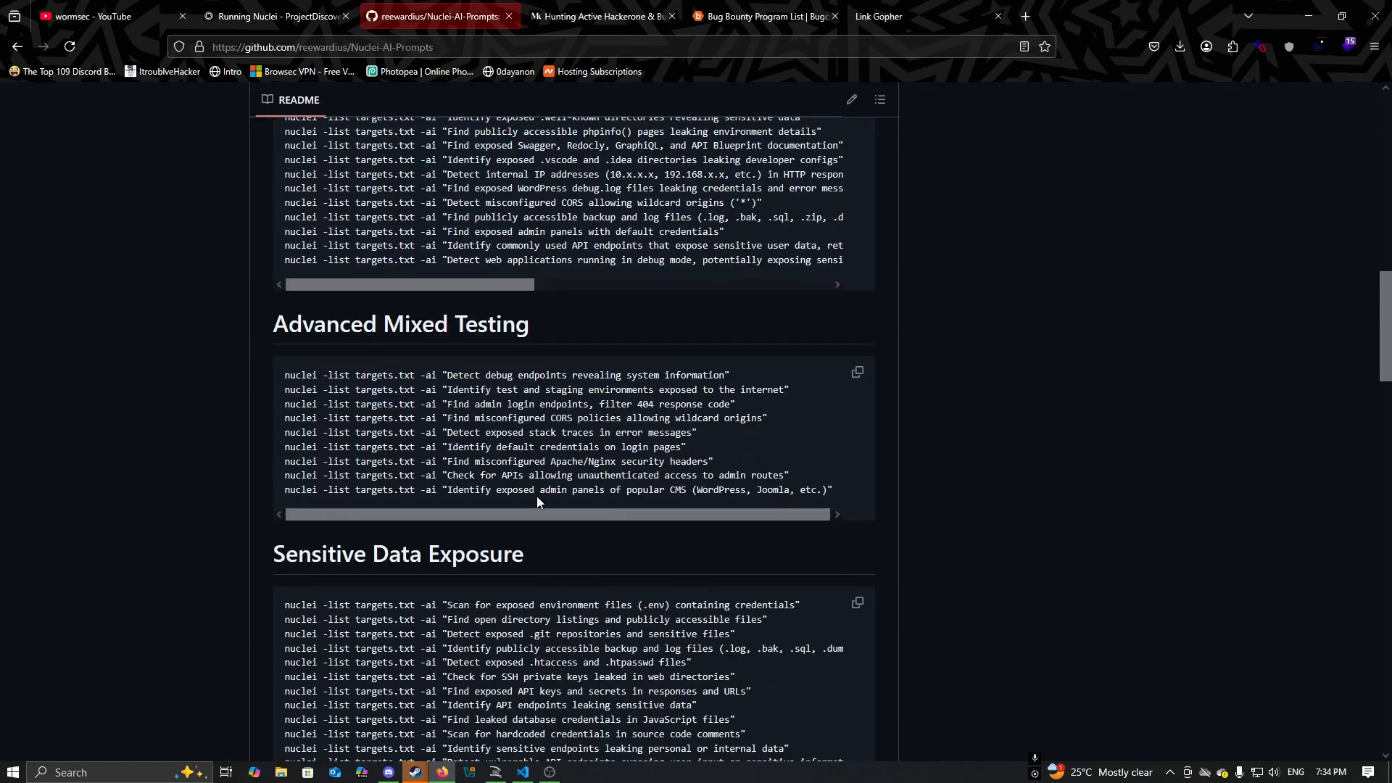
pyautogui.scroll(-3)
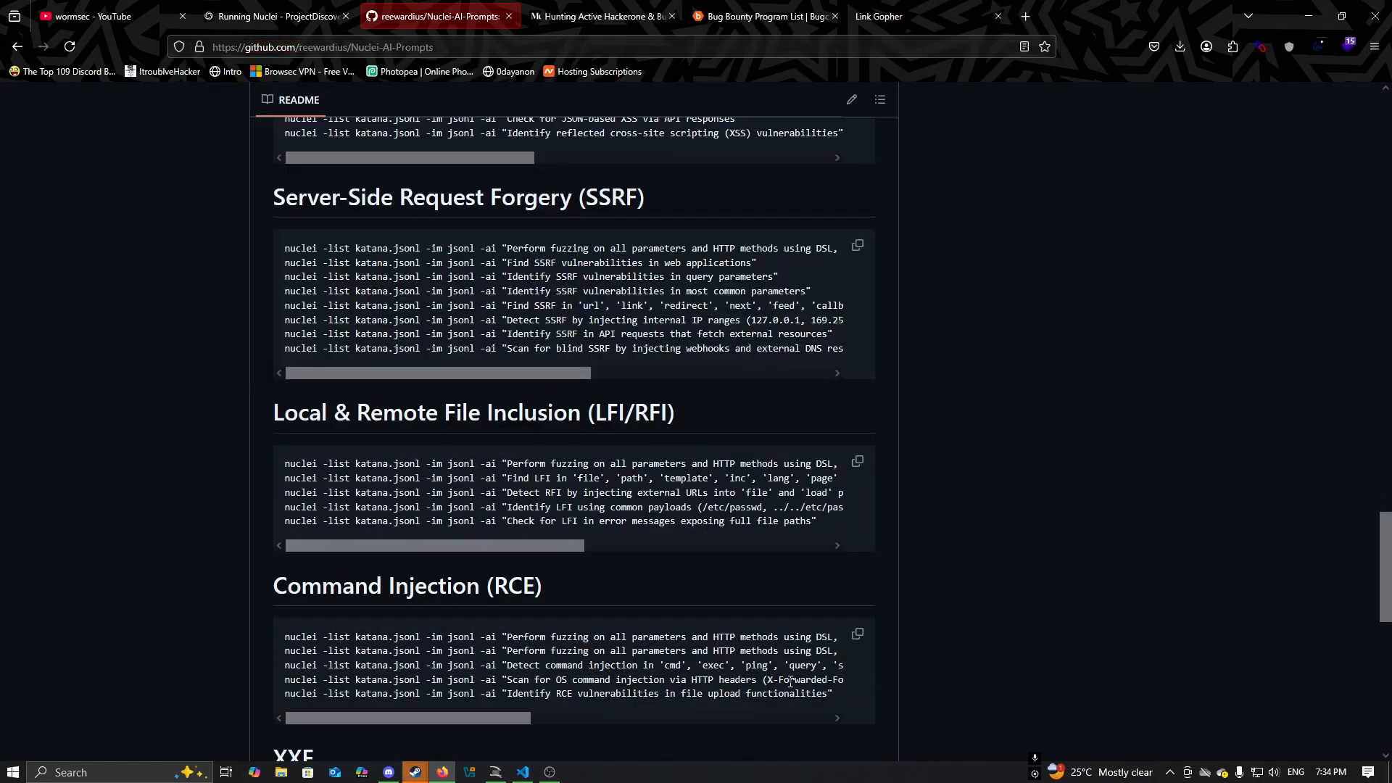
pyautogui.scroll(-3)
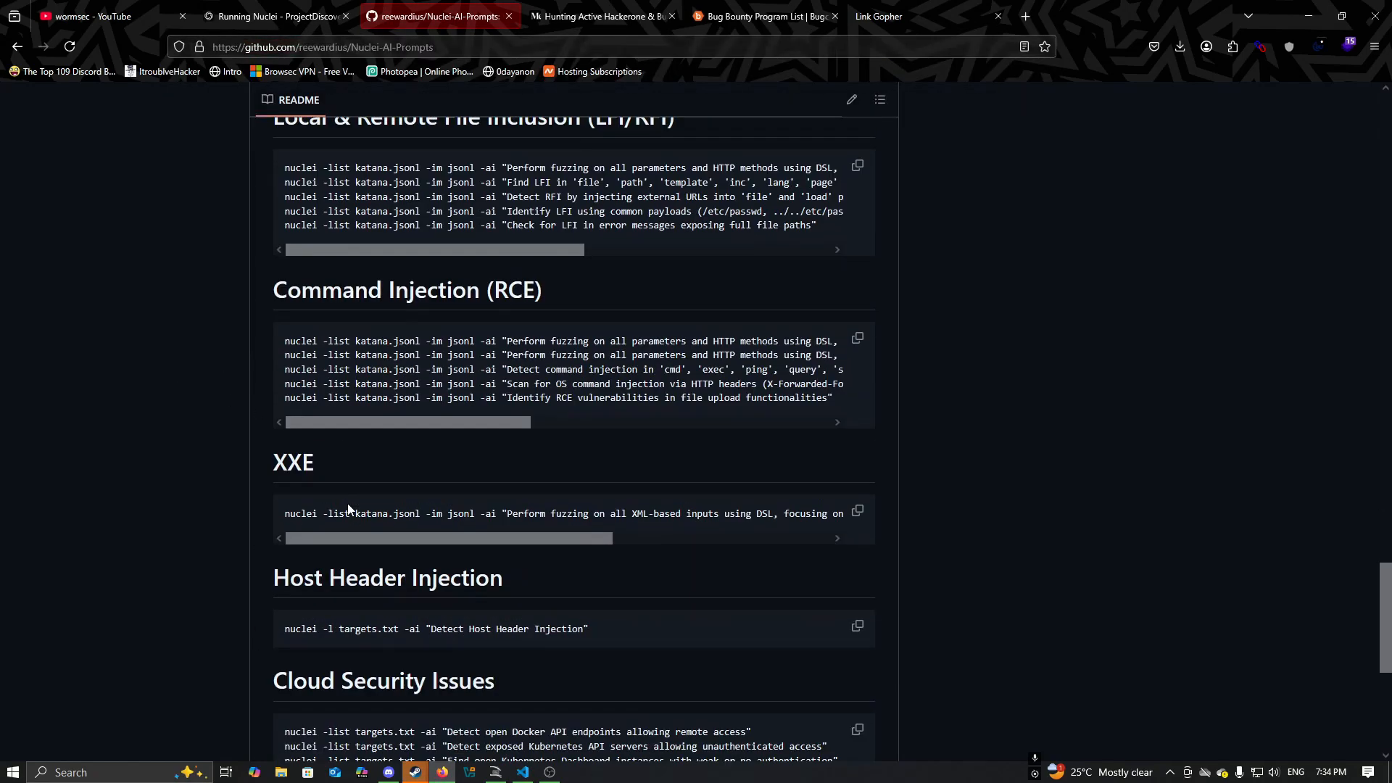
pyautogui.scroll(-3)
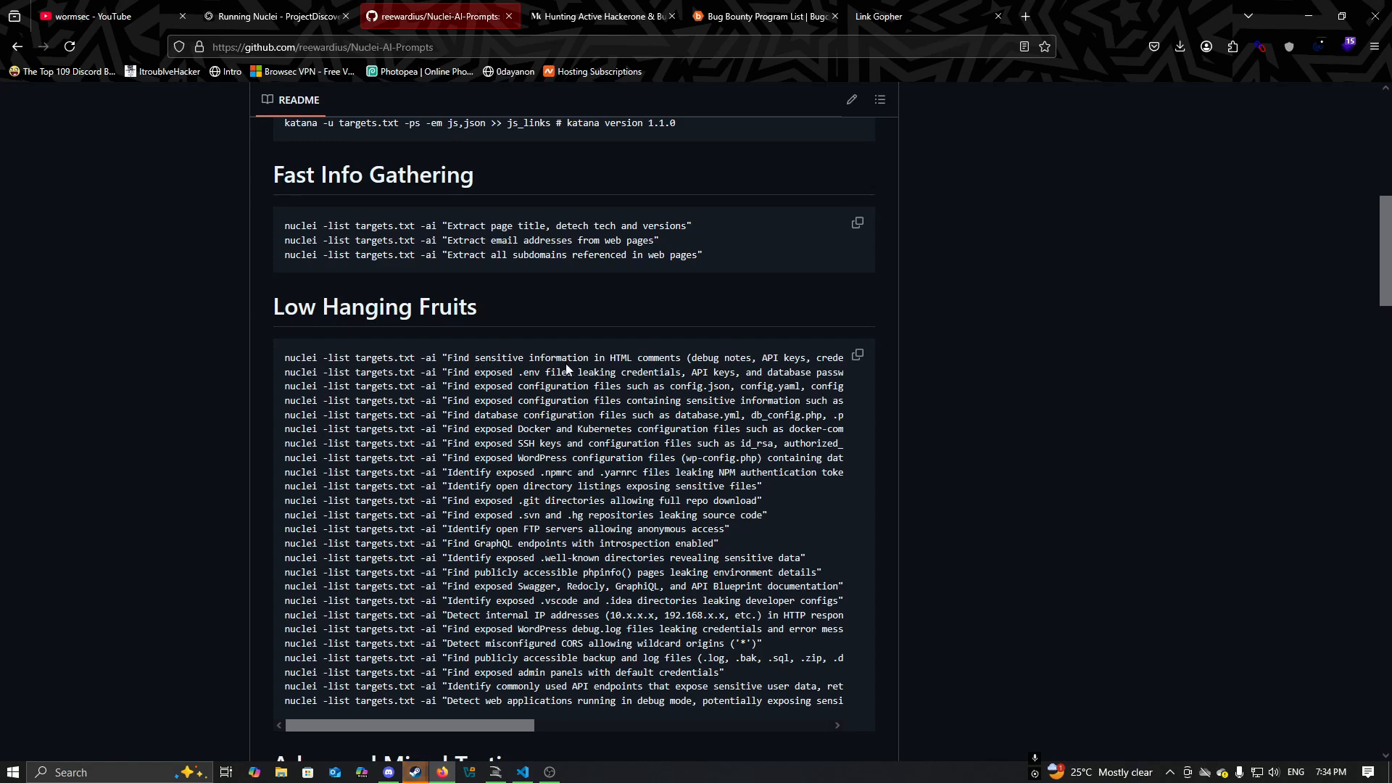
pyautogui.hscroll(3)
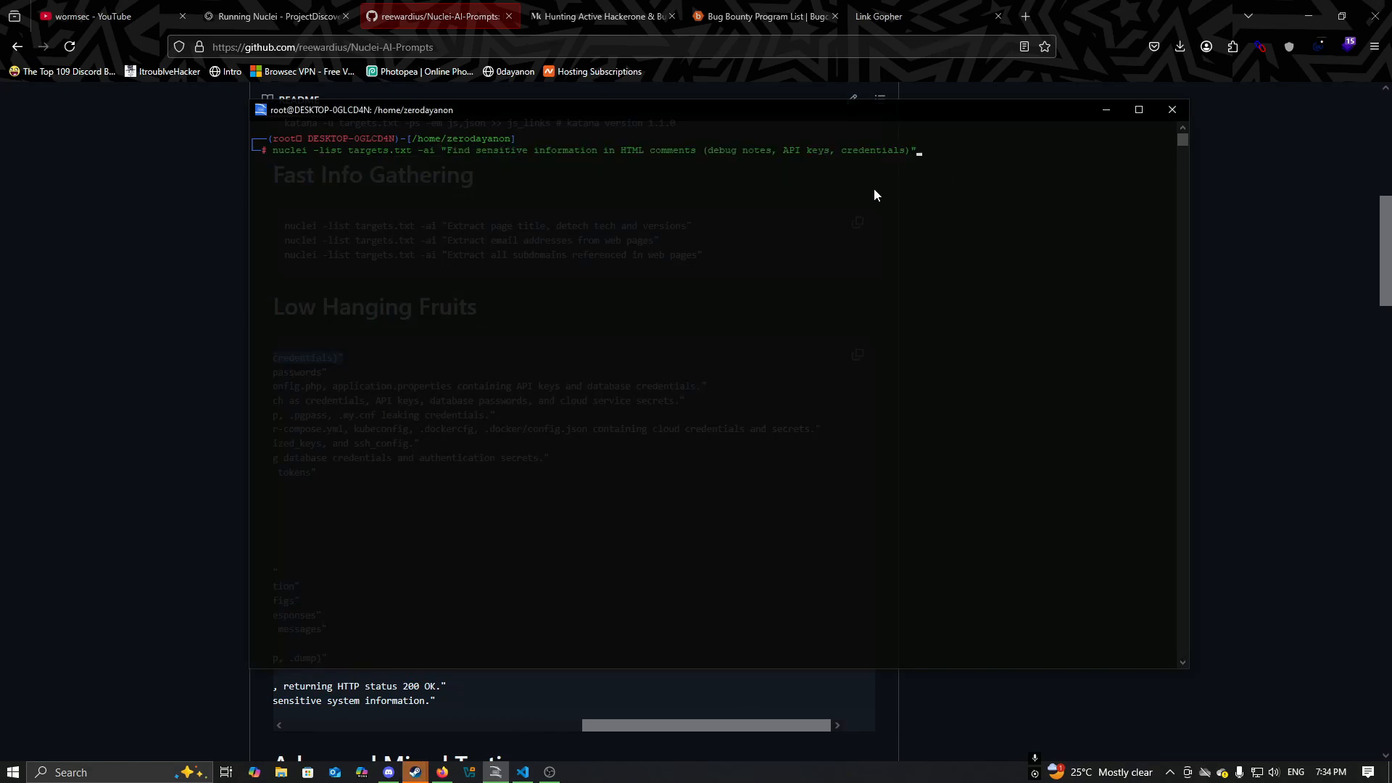
pyautogui.press('Return')
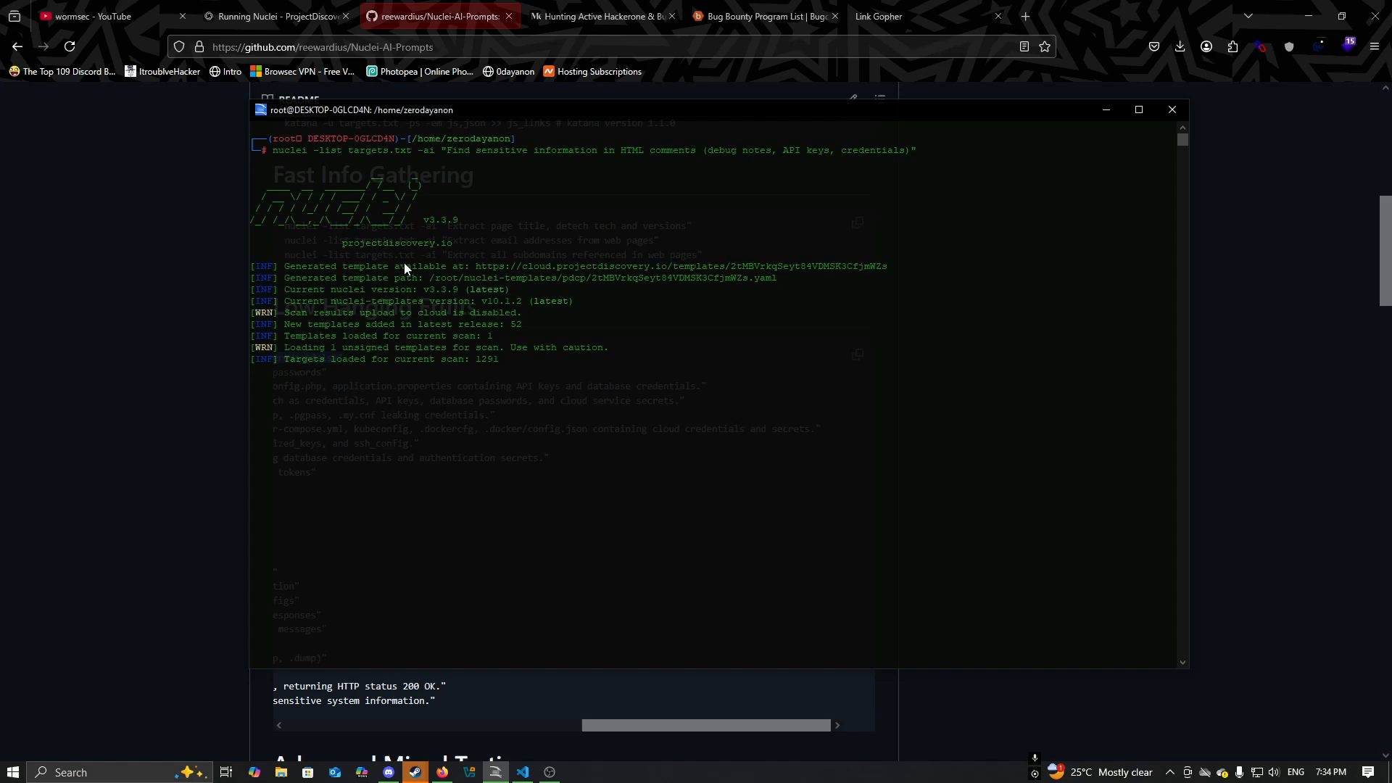
# Step: Scroll the Running Nuclei docs to the AI-powered template generation usage examples
pyautogui.click(270, 16)
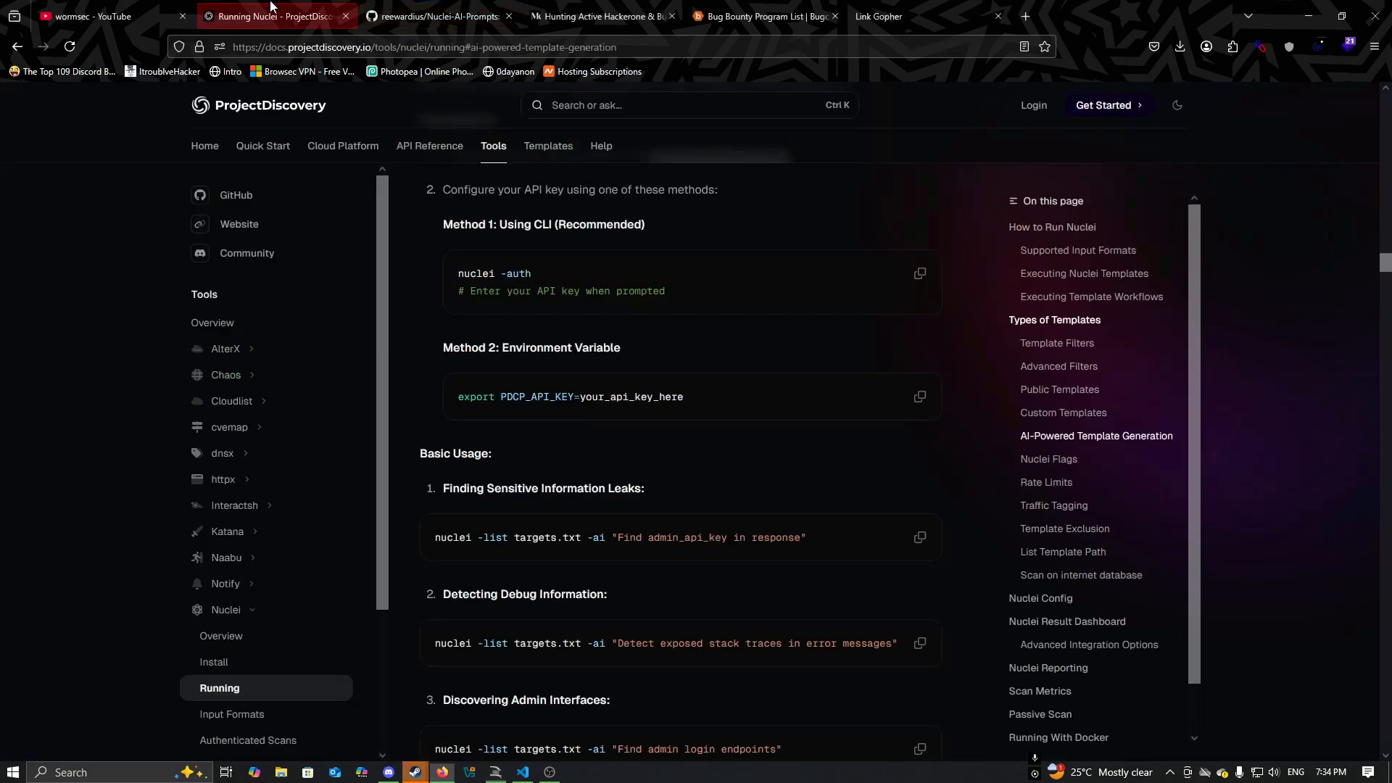
pyautogui.scroll(-3)
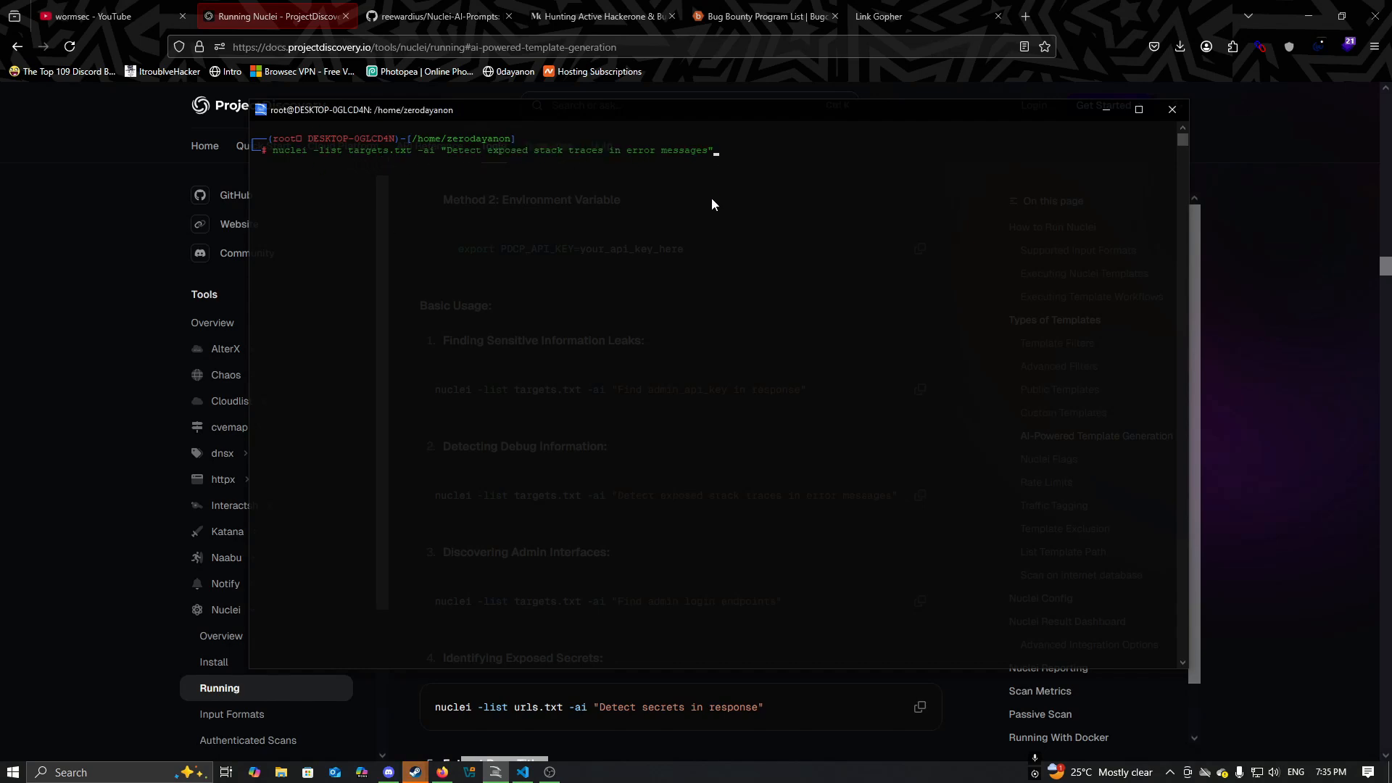
# Step: Run the exposed stack traces AI scan, then bring the copied secrets command to the terminal
pyautogui.press('Return')
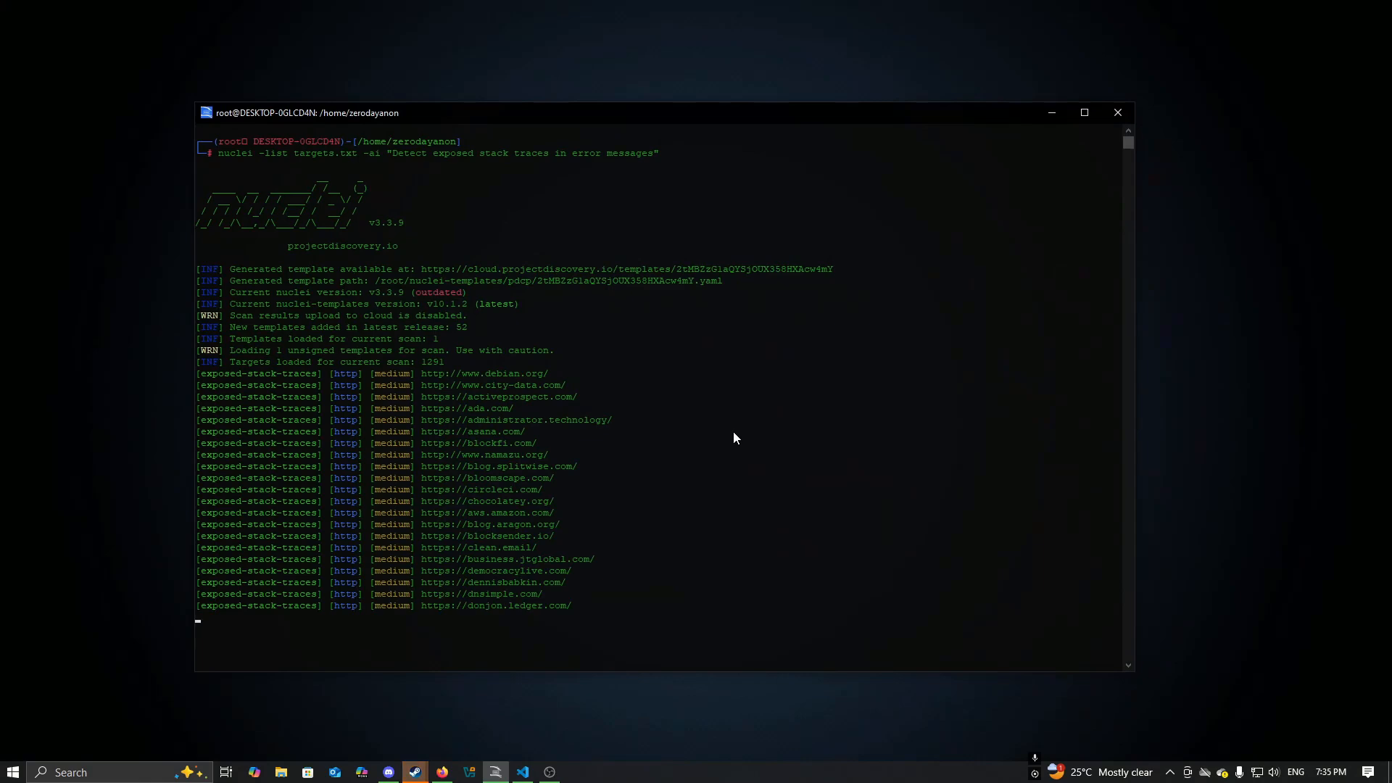
pyautogui.press('ctrl+c')
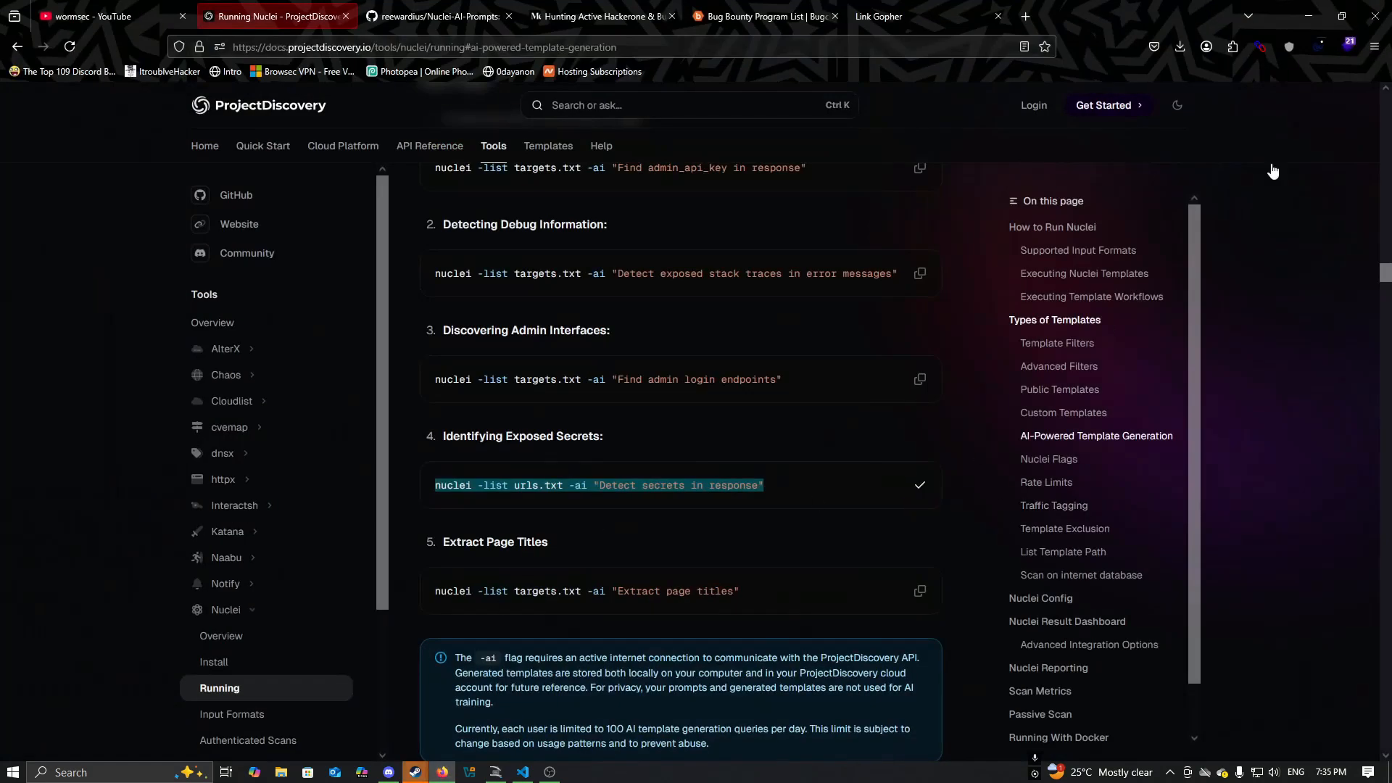
pyautogui.click(496, 771)
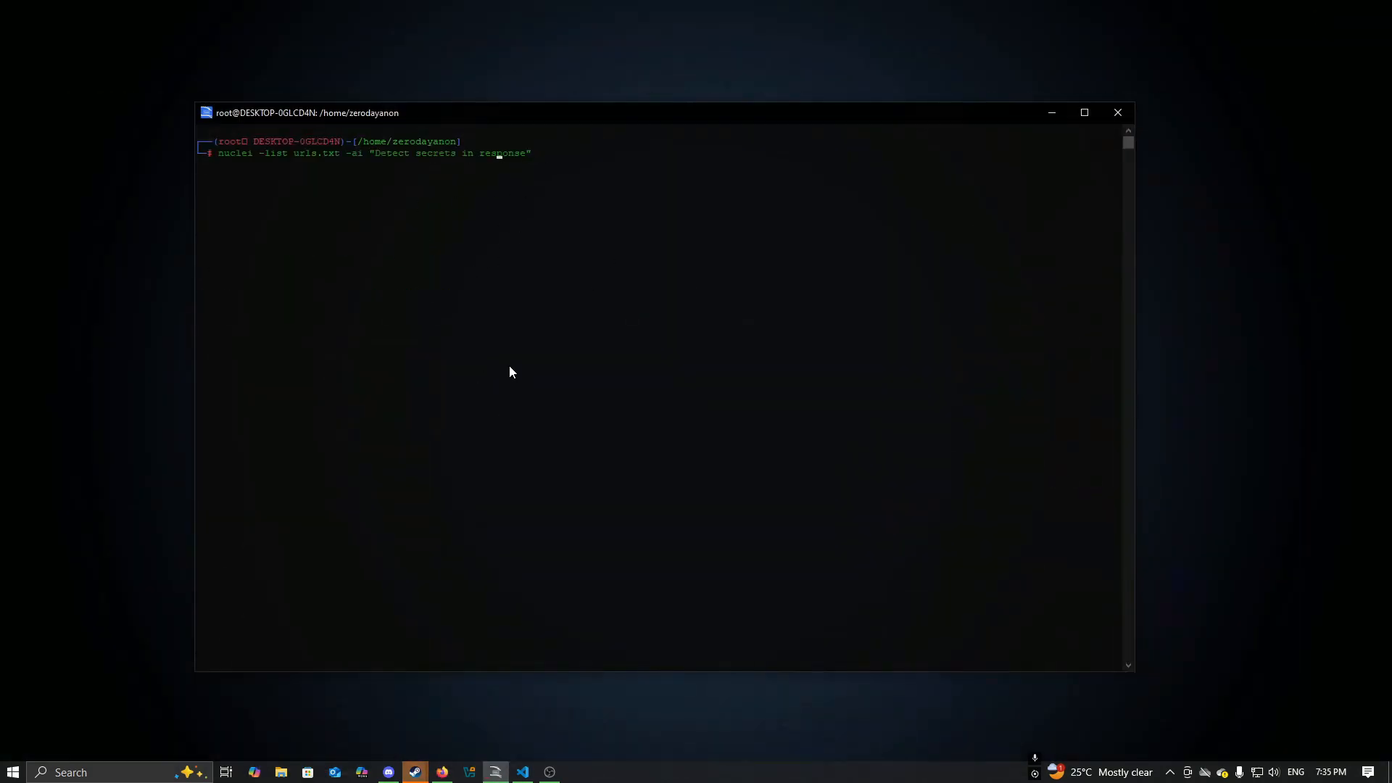
# Step: Point the secrets-in-response AI command at targets.txt, run it, and scroll through the hits
pyautogui.write('targets.txt')
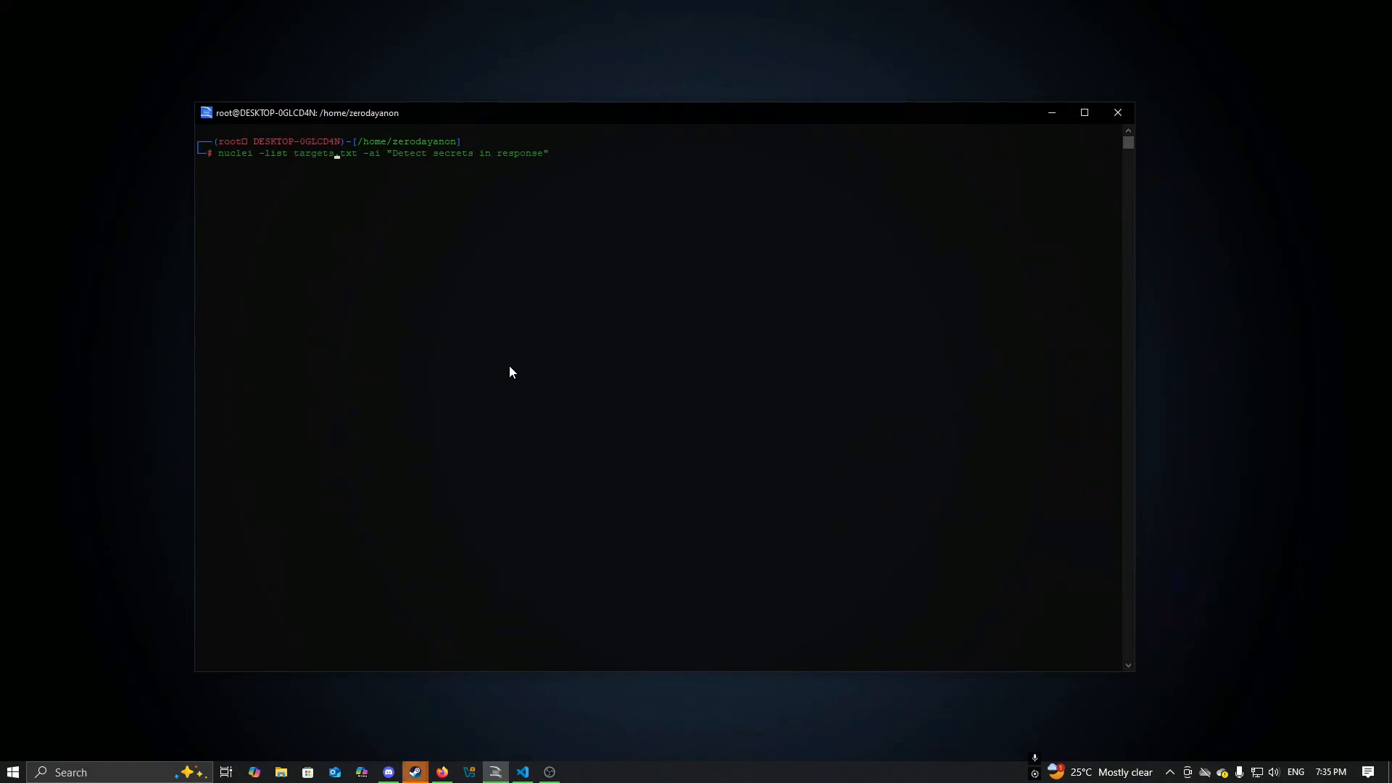
pyautogui.press('Return')
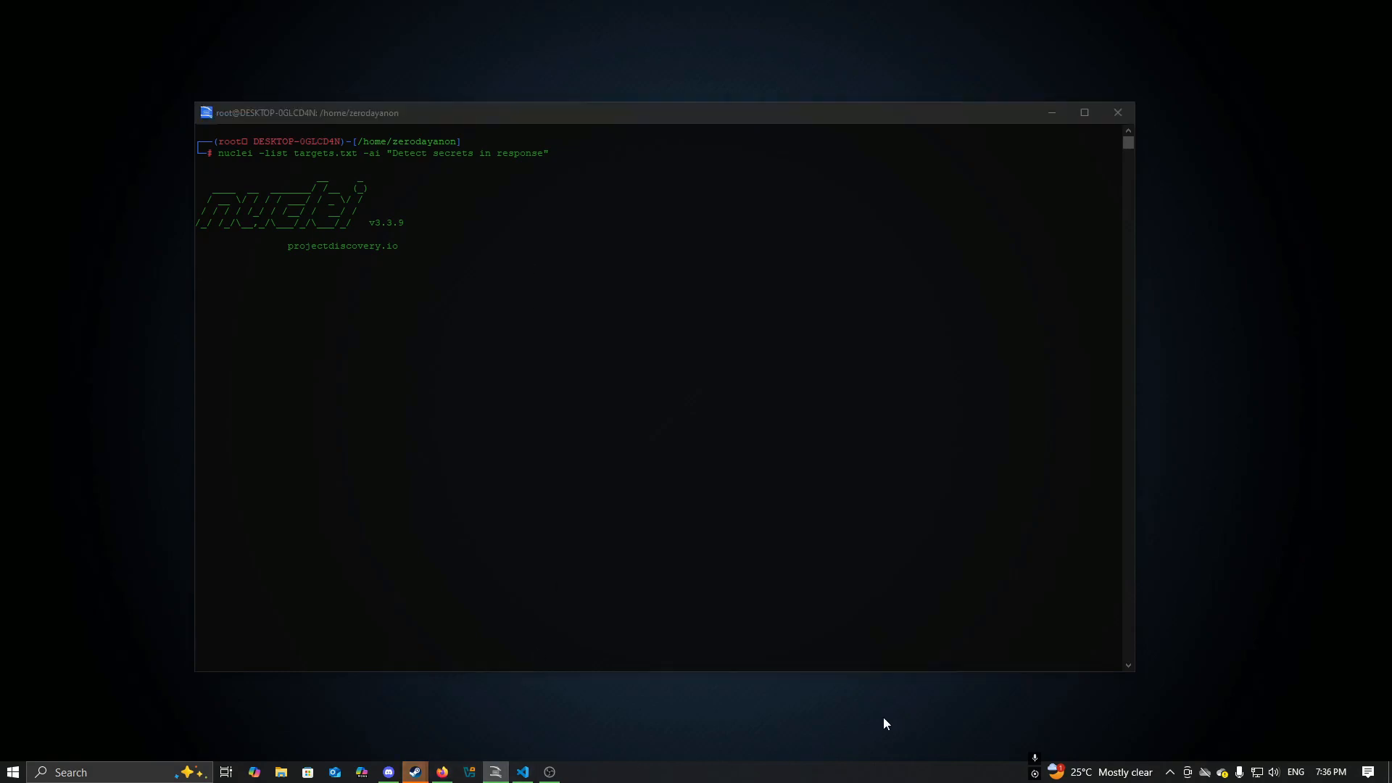
pyautogui.moveTo(808, 746)
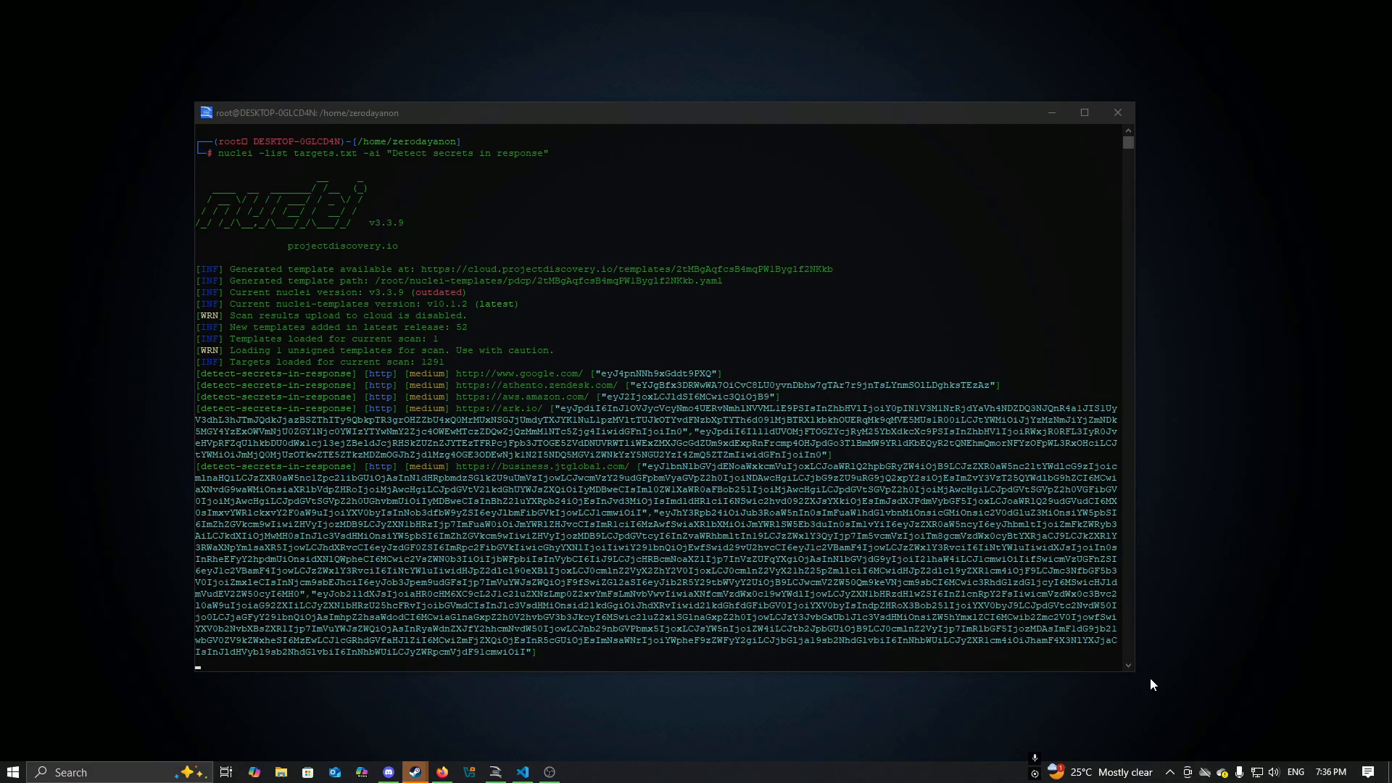
pyautogui.scroll(-3)
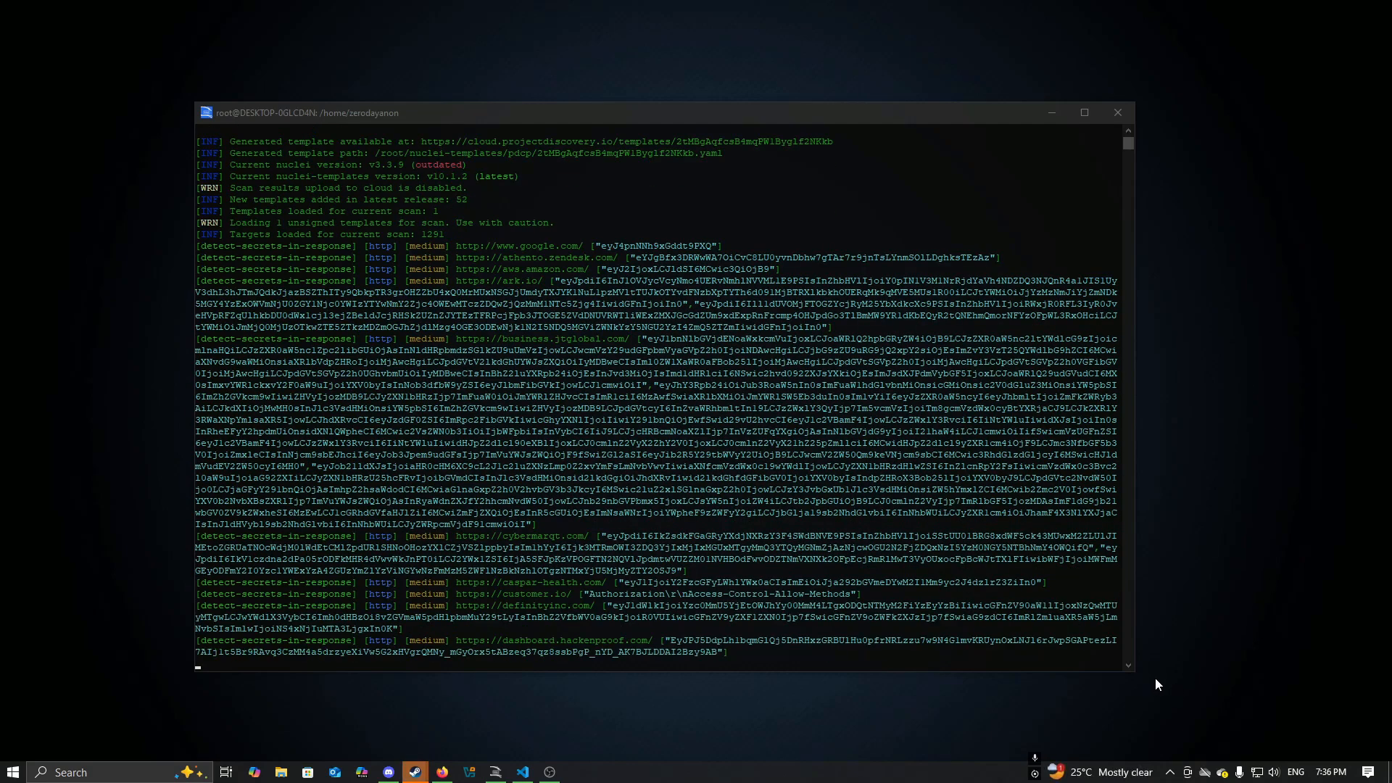
pyautogui.scroll(-3)
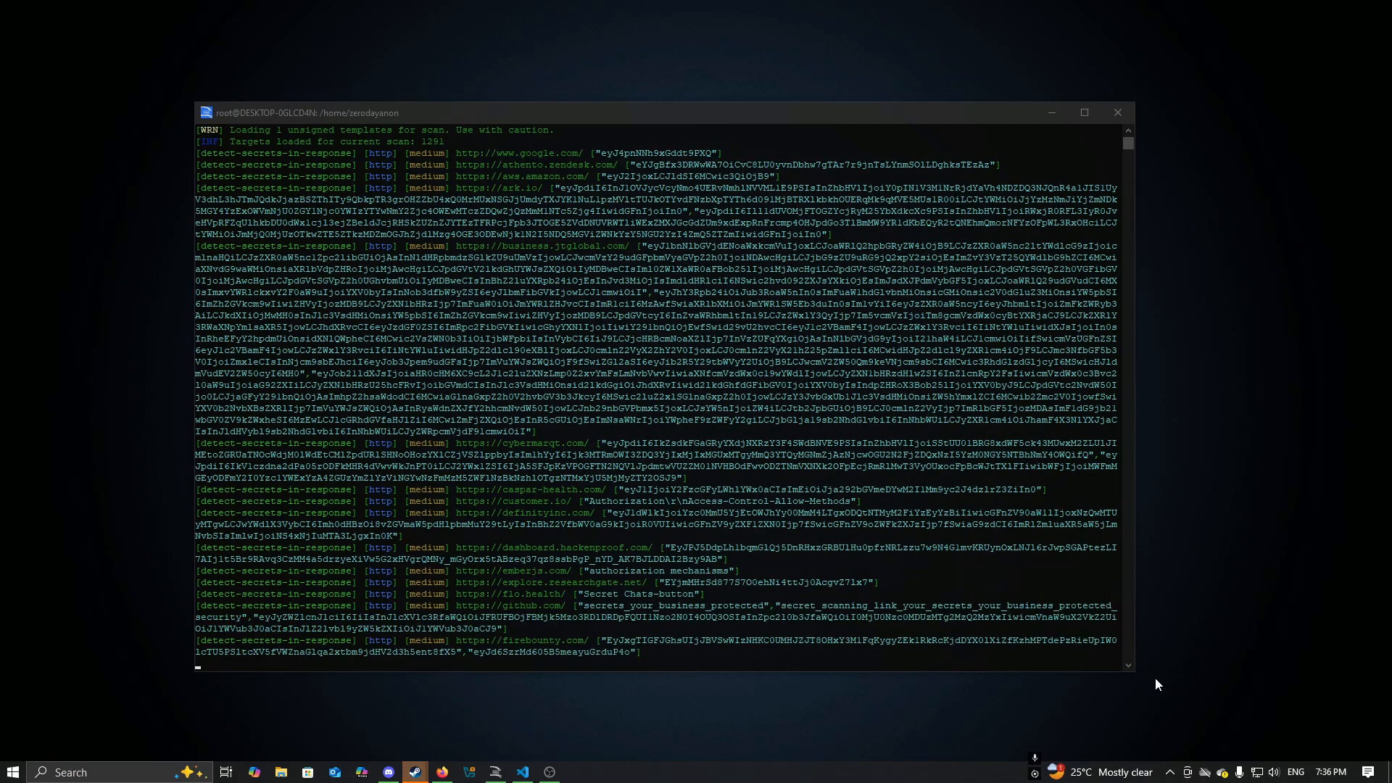
pyautogui.scroll(-3)
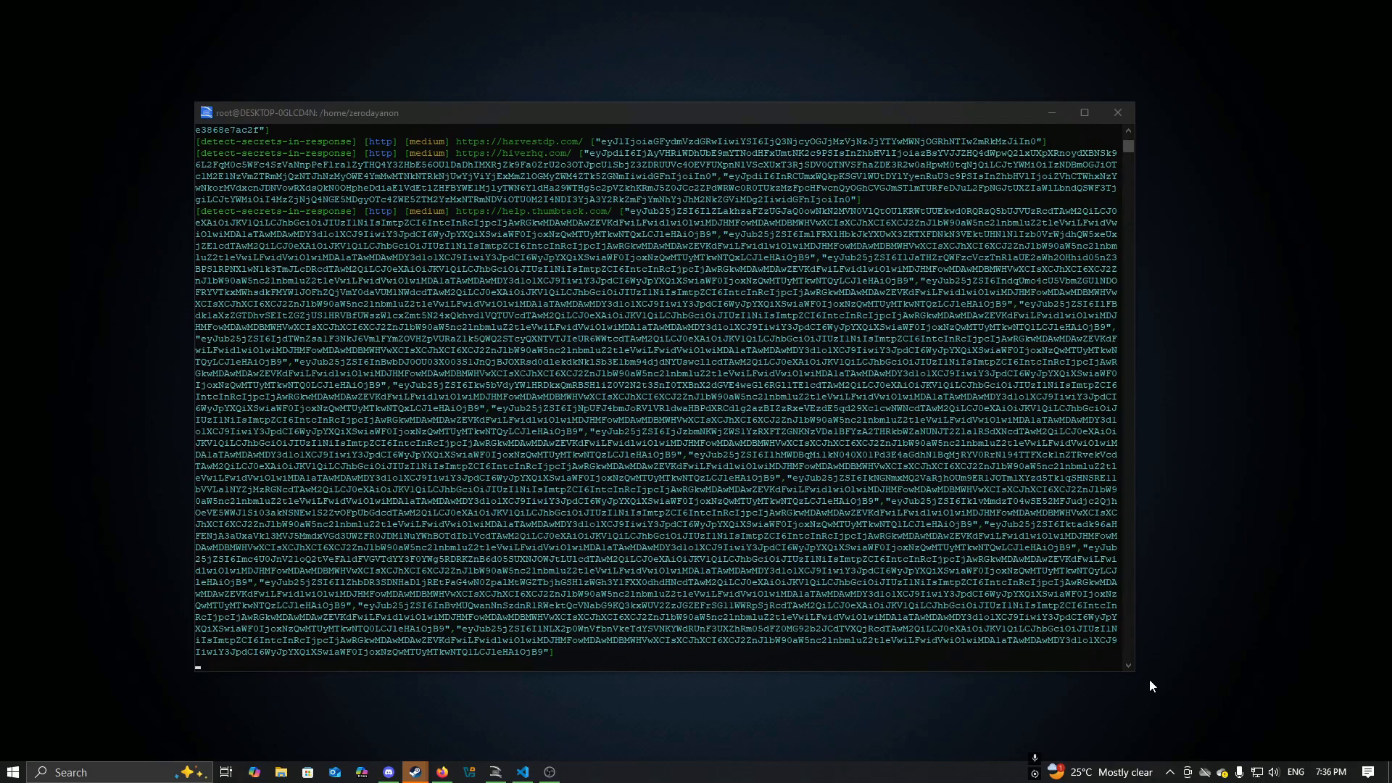